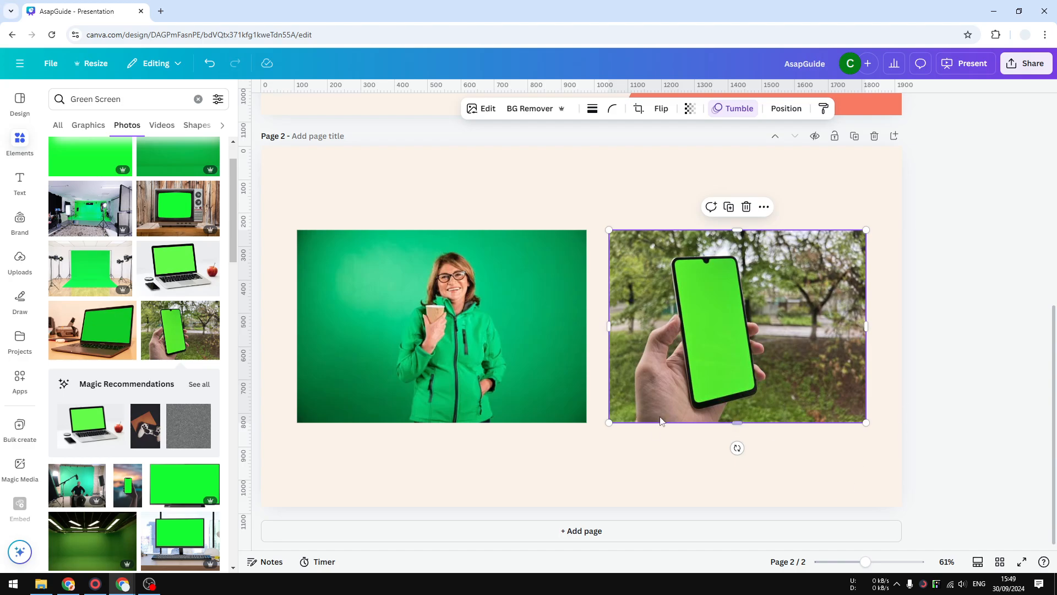
mouse_move(671, 510)
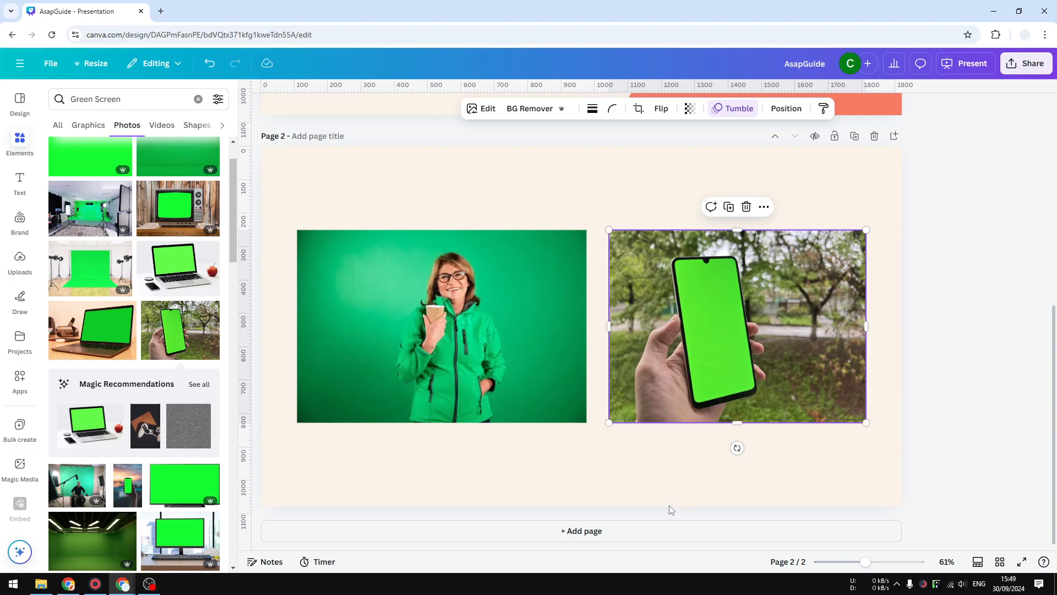
Step: Deselect the phone photo and select the green-screen photo of the woman on page 2
left_click(613, 489)
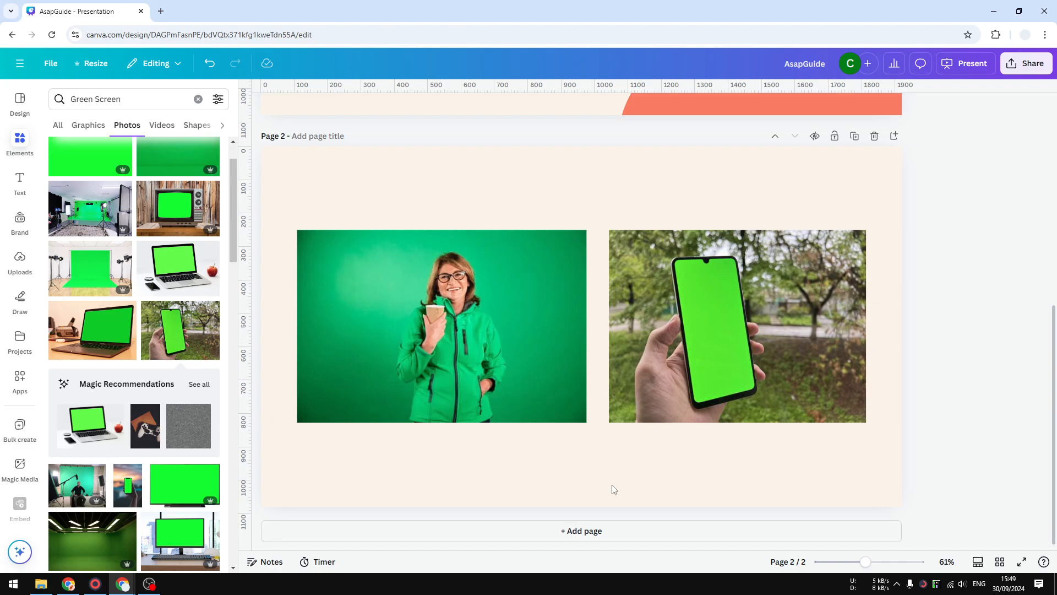
mouse_move(604, 473)
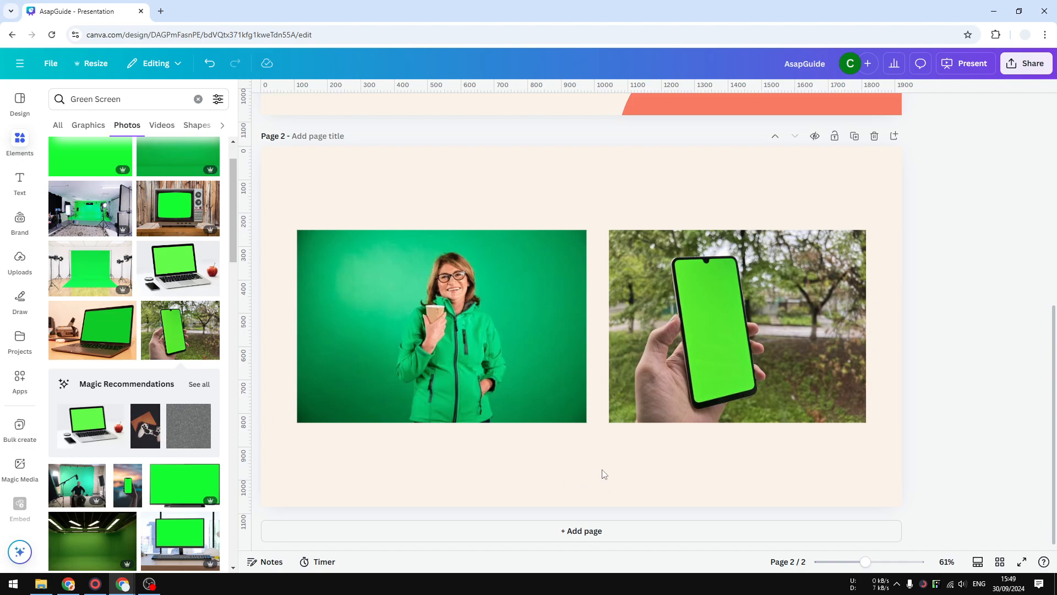
mouse_move(572, 443)
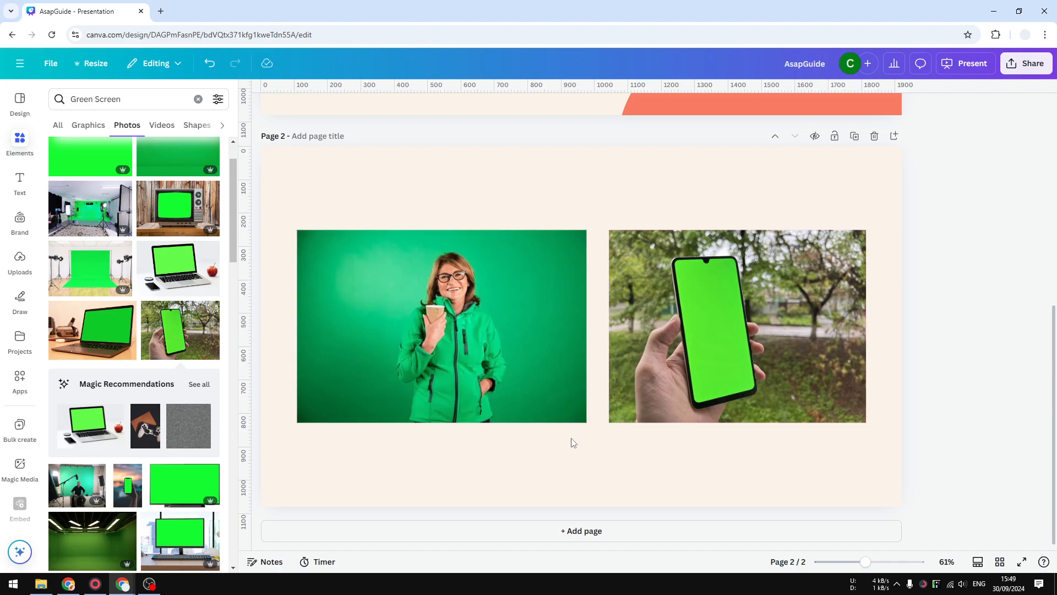
left_click(582, 438)
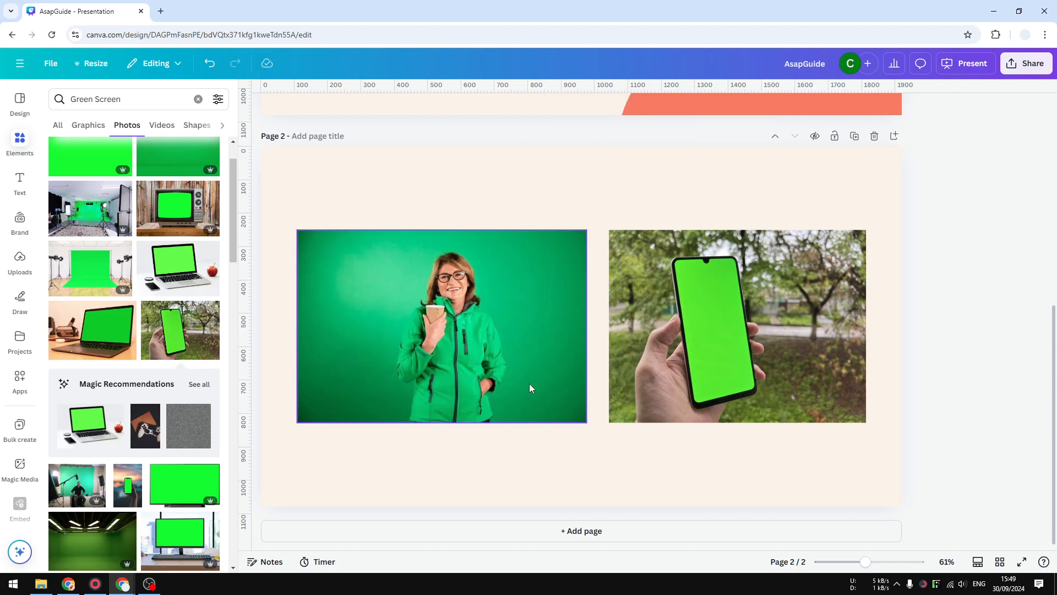
left_click(558, 500)
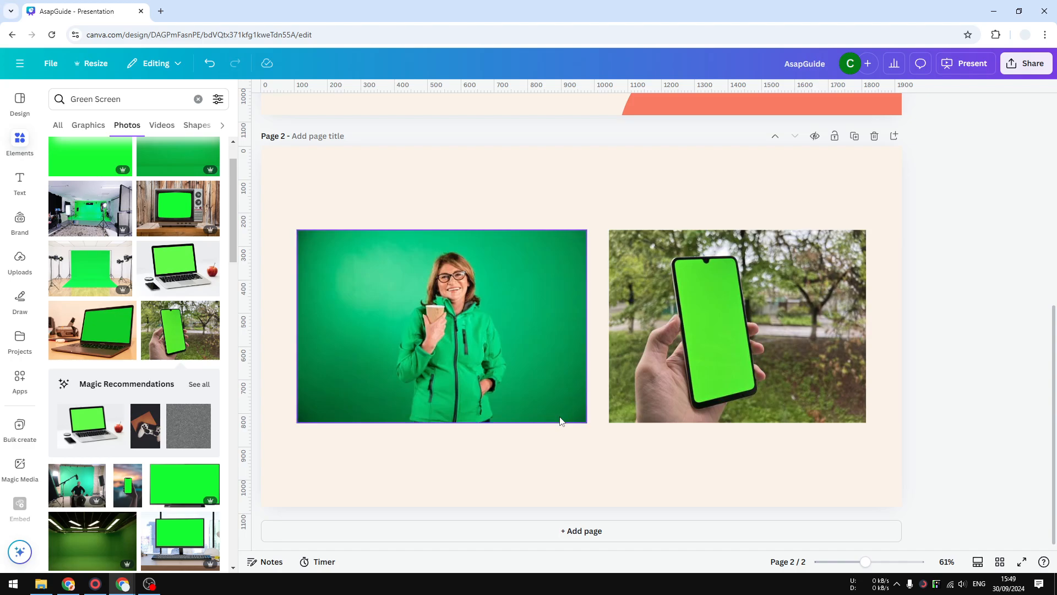
mouse_move(517, 338)
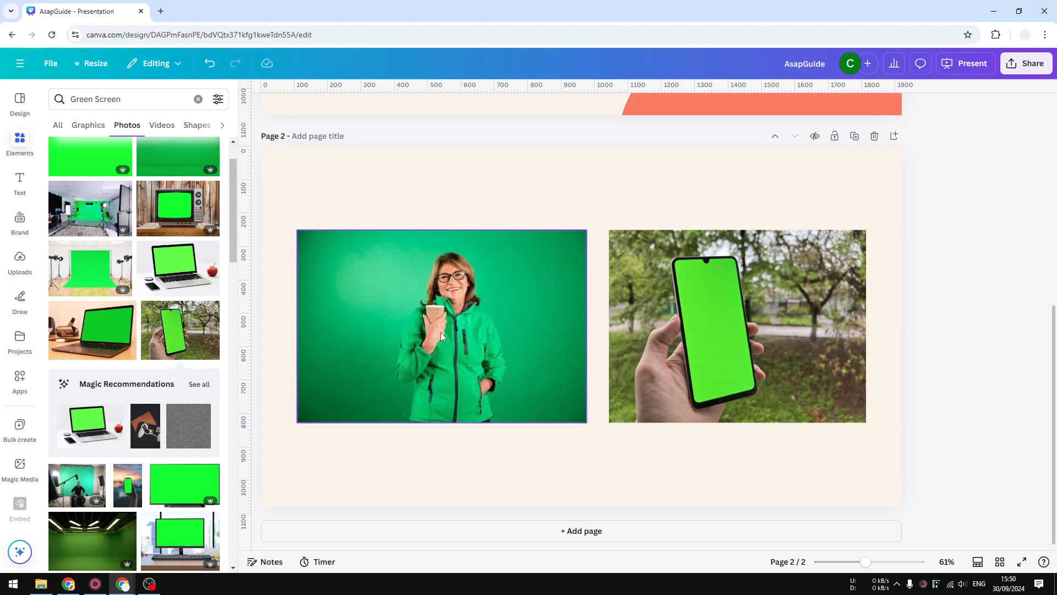
left_click(442, 324)
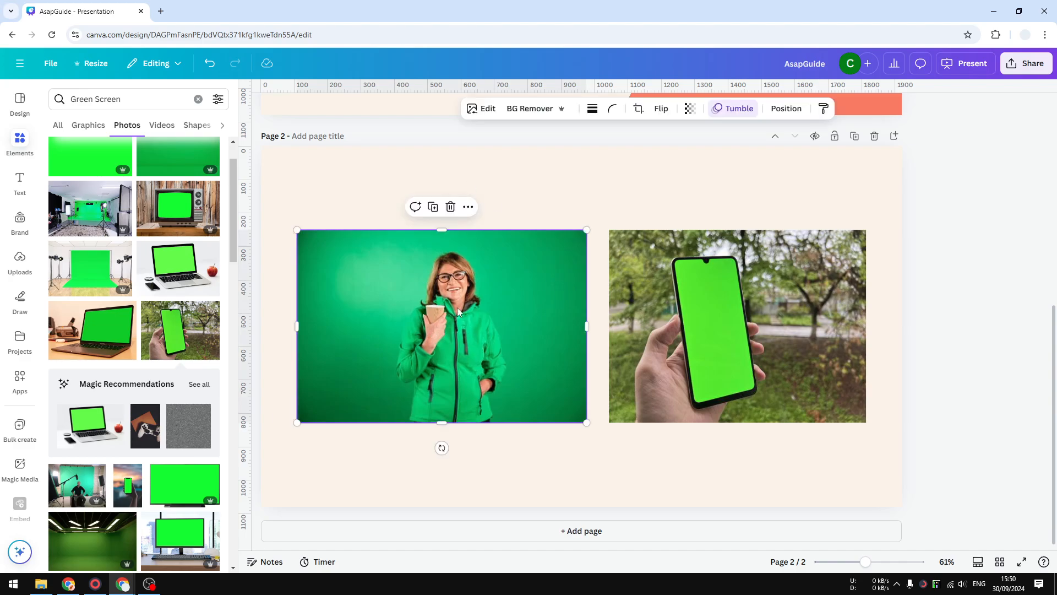
mouse_move(416, 348)
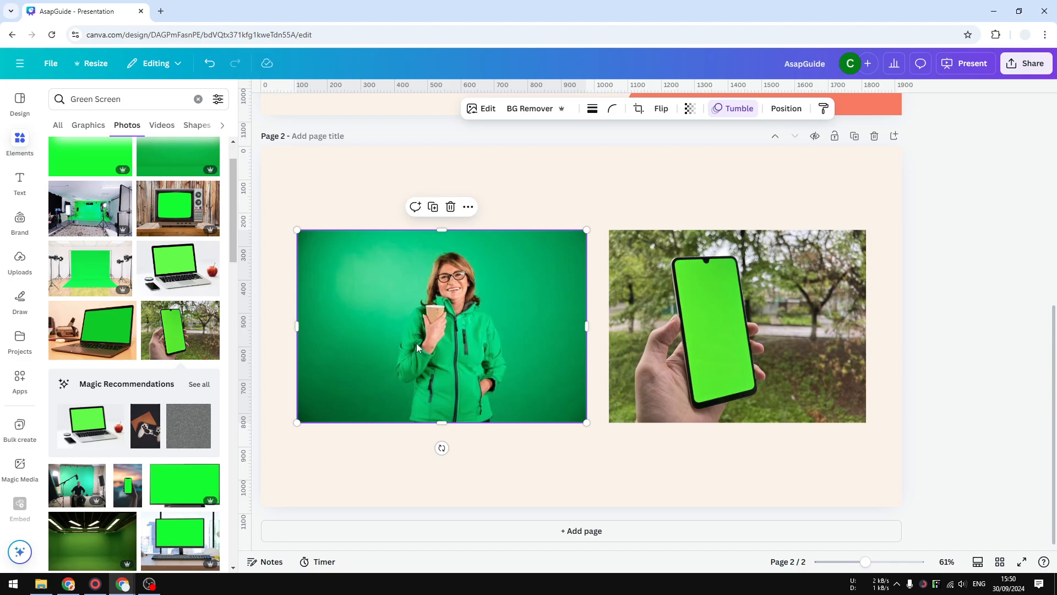
mouse_move(410, 377)
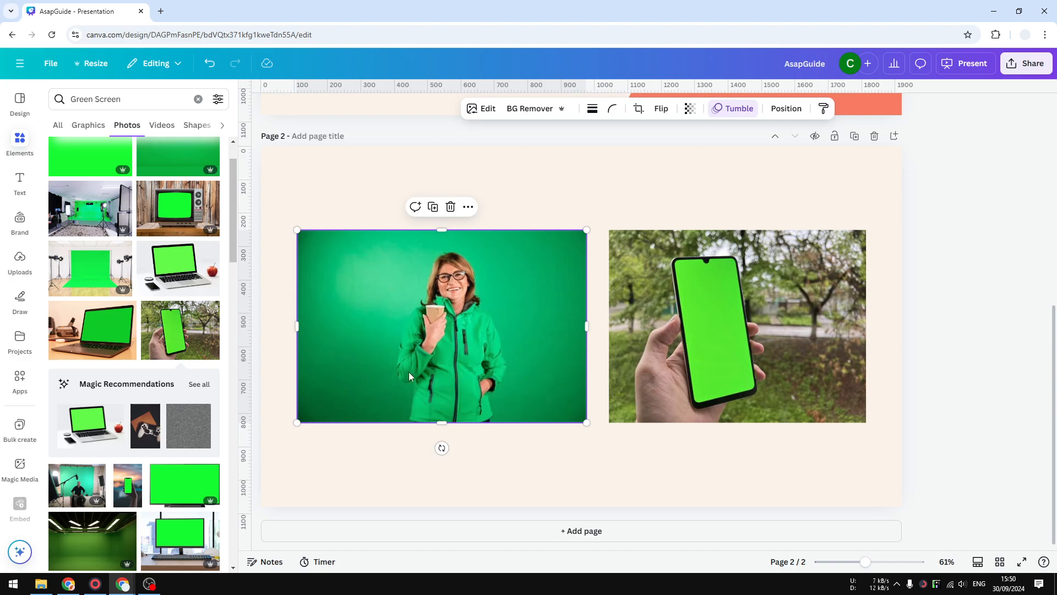
mouse_move(436, 366)
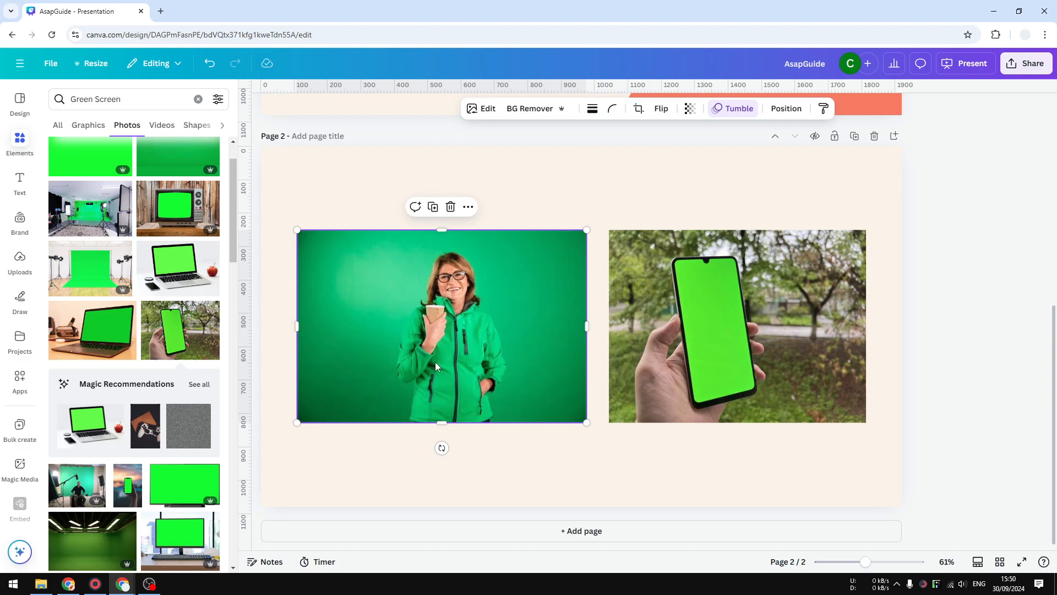
mouse_move(445, 271)
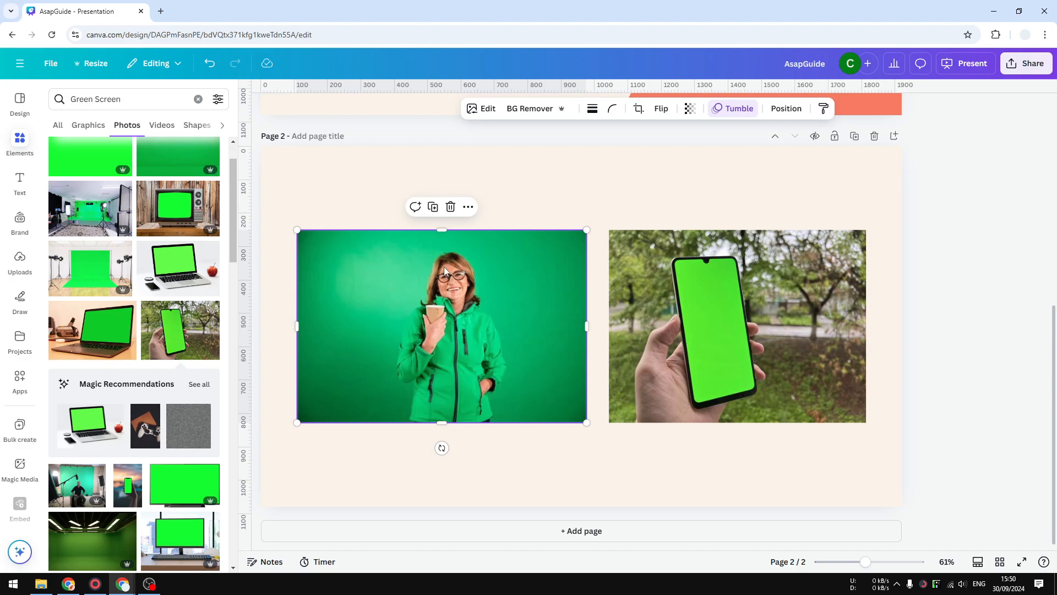
mouse_move(442, 344)
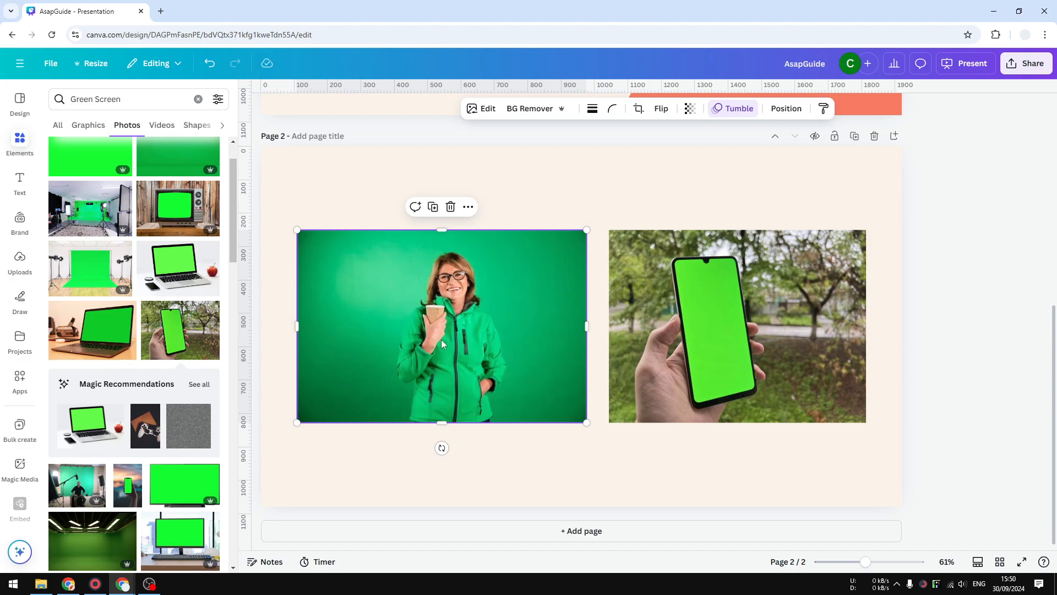
mouse_move(473, 304)
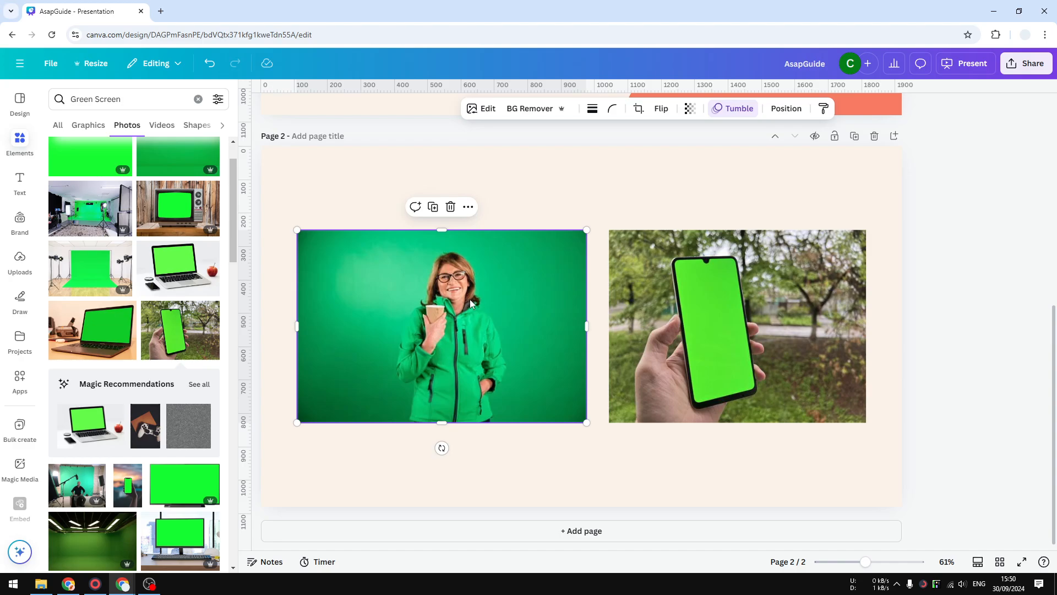
mouse_move(421, 297)
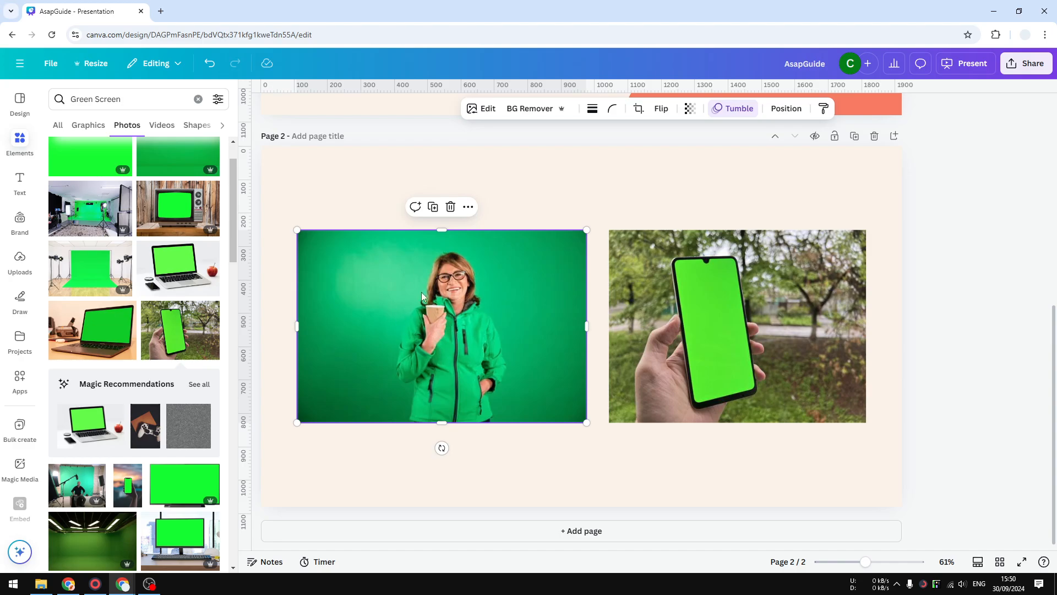
Step: Apply Magic Studio's BG Remover to the woman's photo, leaving only her cutout
left_click(487, 109)
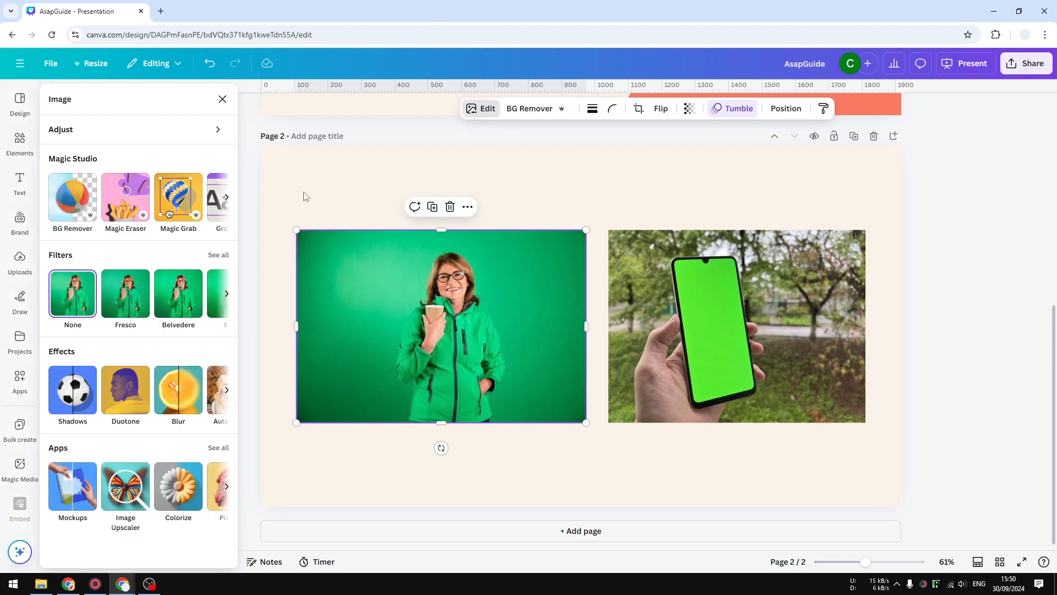
mouse_move(79, 165)
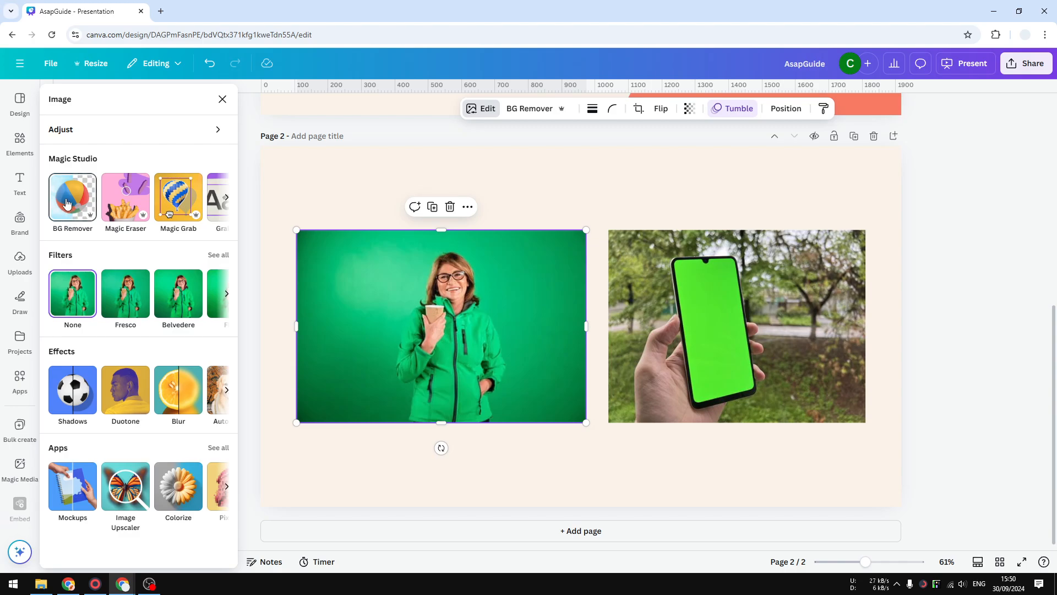
left_click(72, 197)
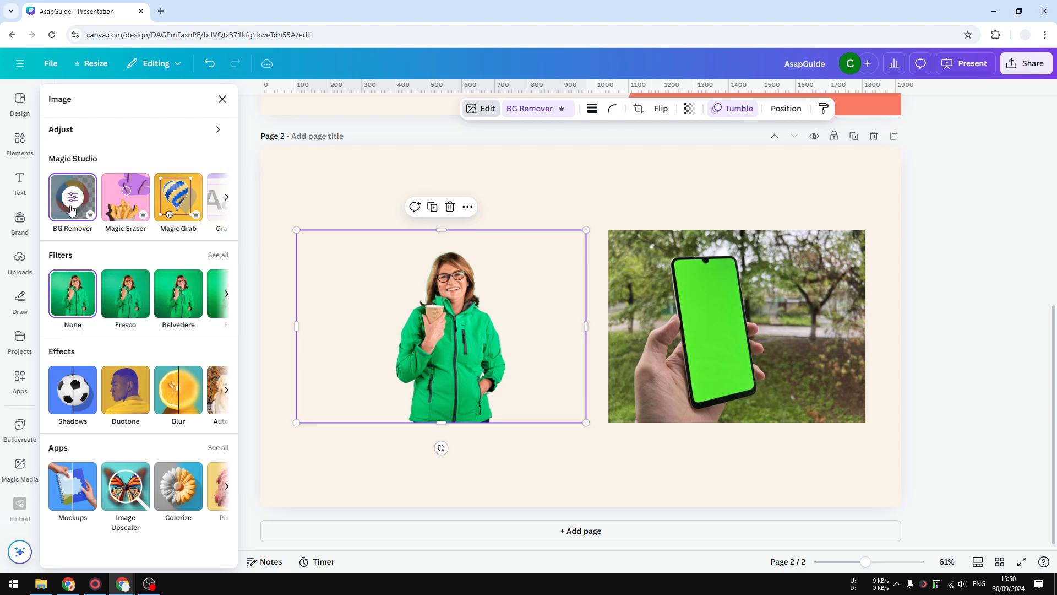
mouse_move(227, 263)
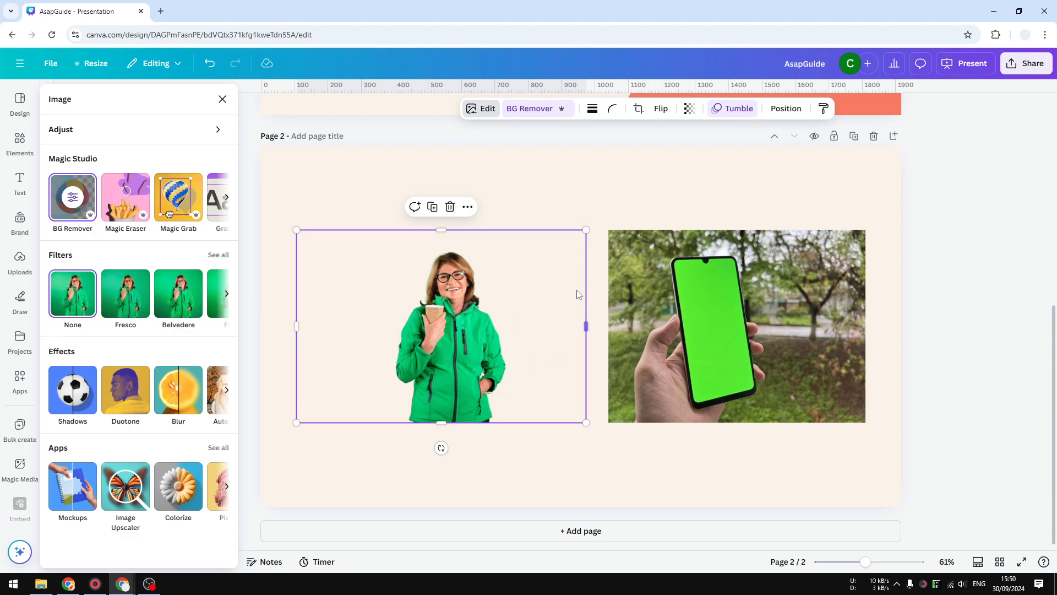
mouse_move(450, 286)
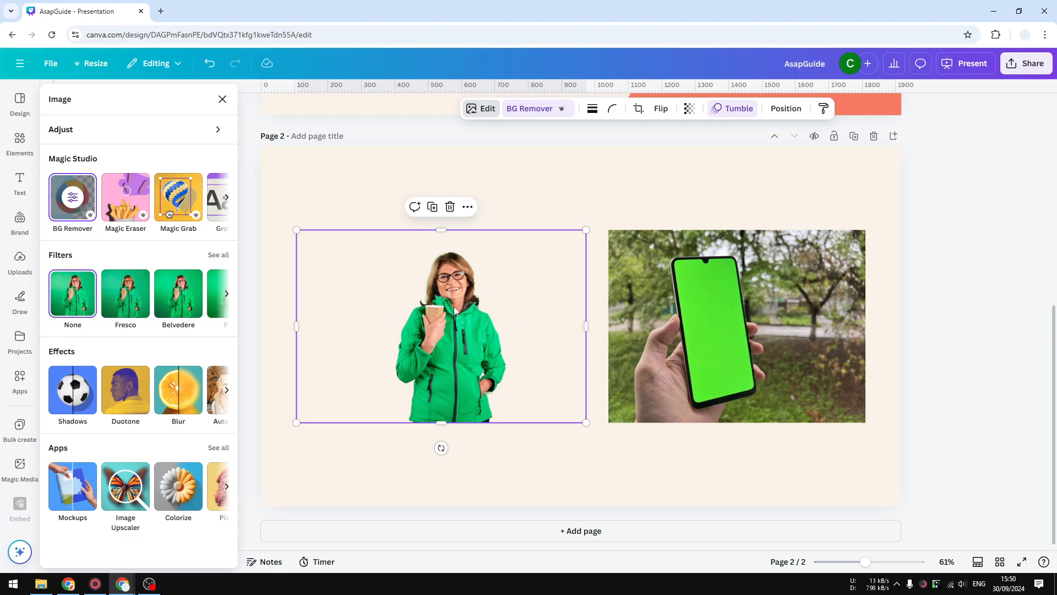
mouse_move(508, 343)
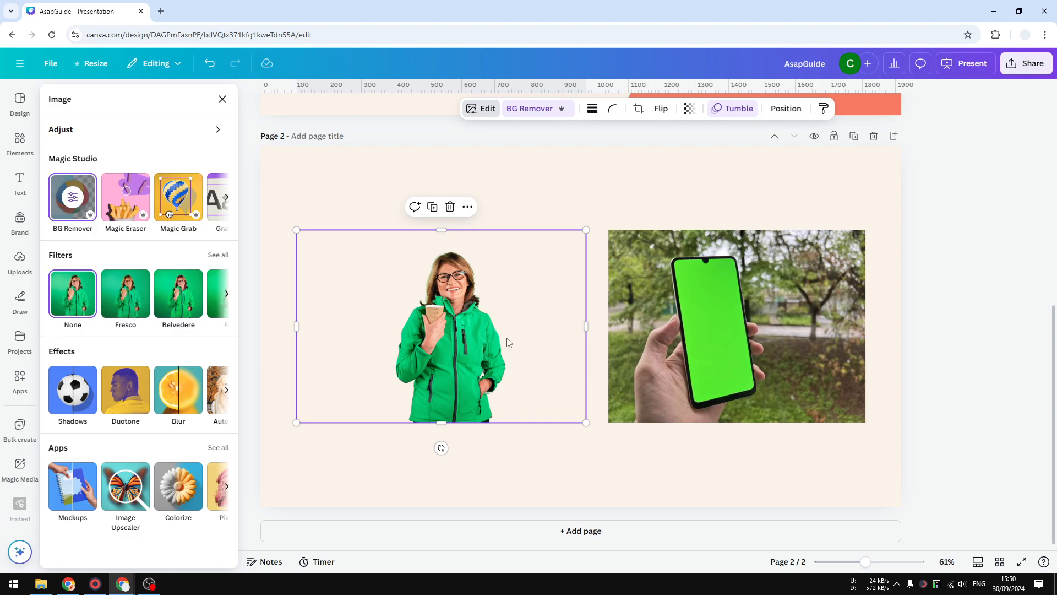
mouse_move(434, 335)
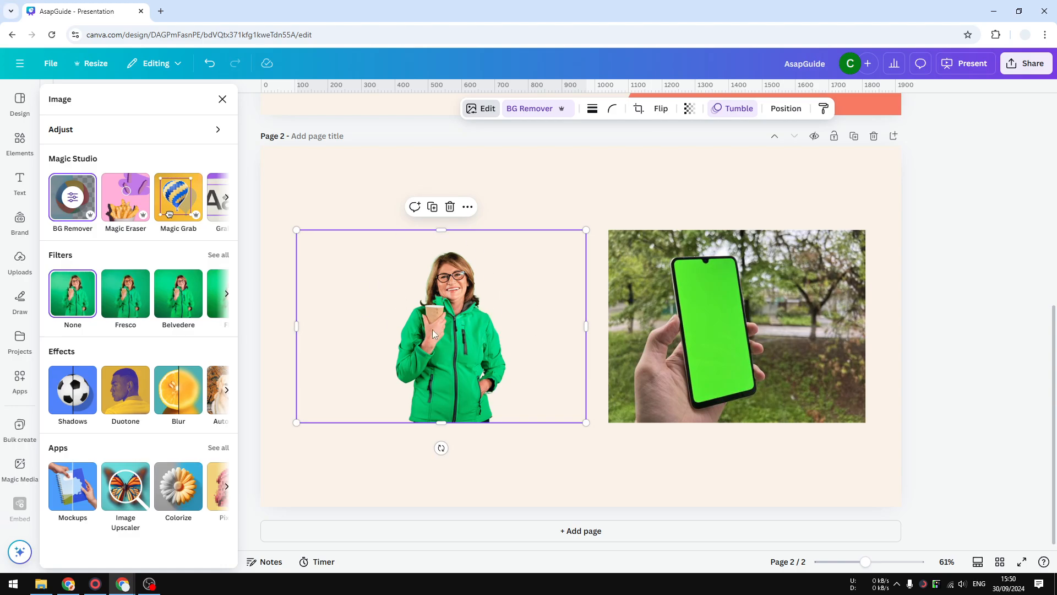
mouse_move(431, 302)
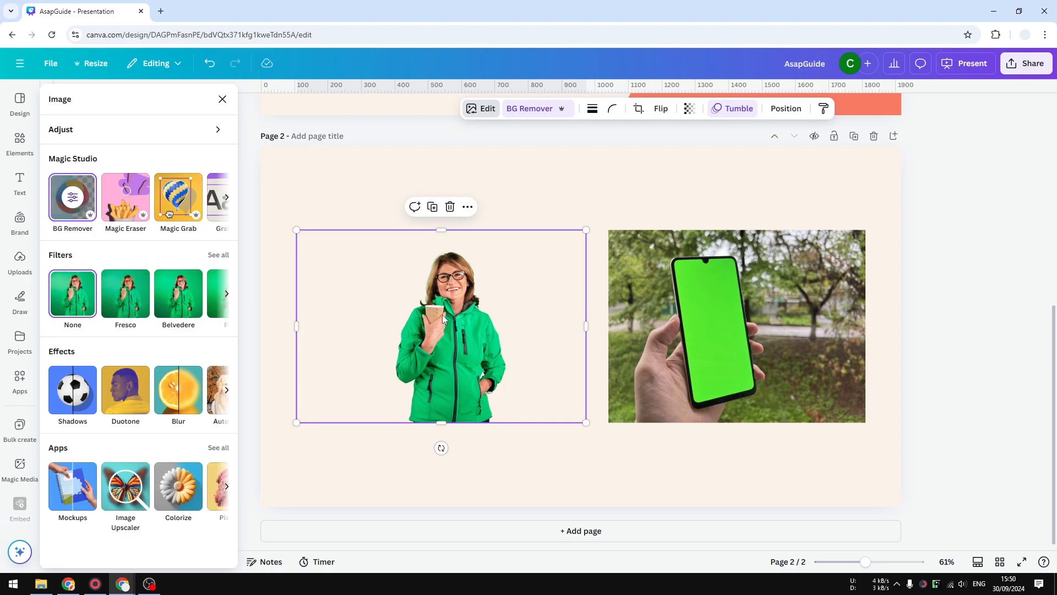
mouse_move(564, 304)
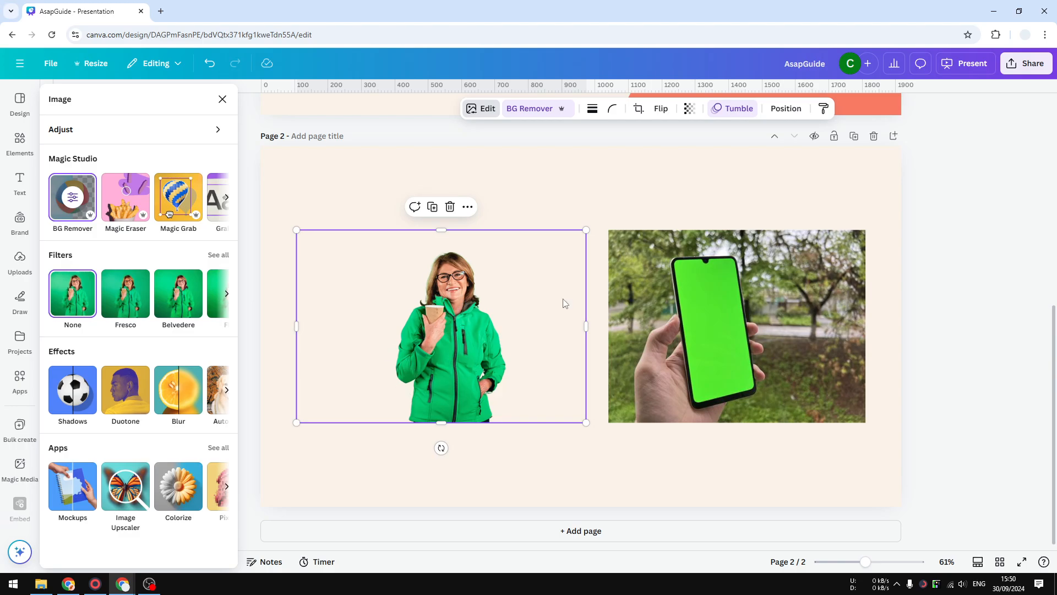
mouse_move(416, 349)
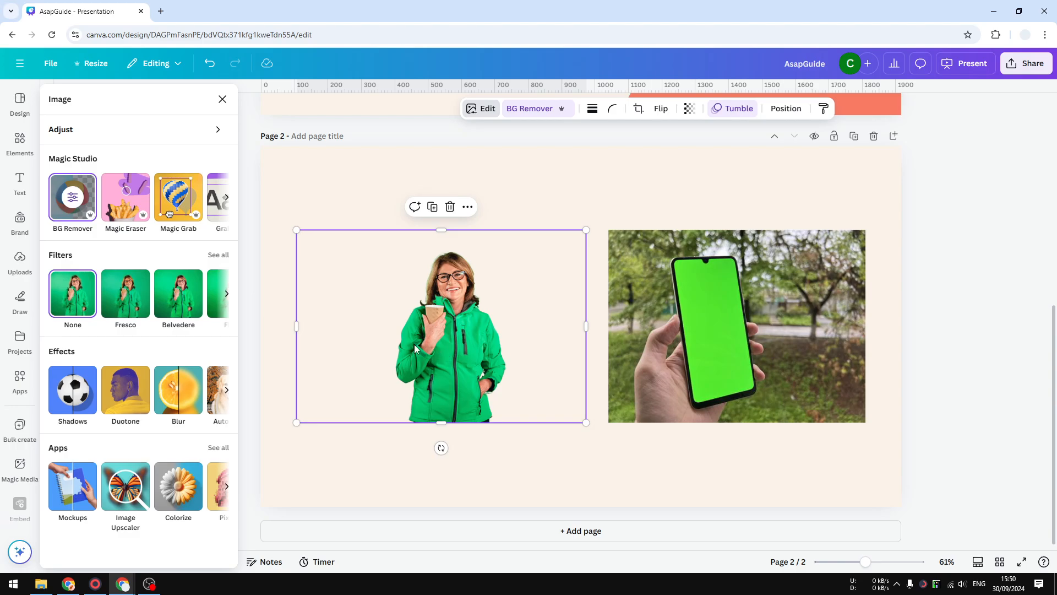
mouse_move(454, 393)
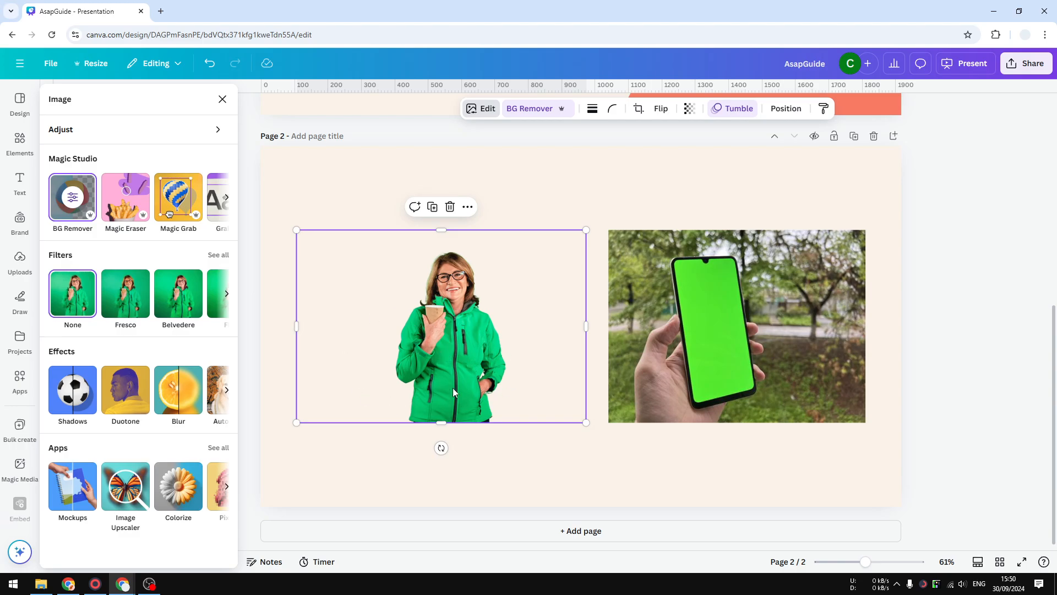
mouse_move(450, 328)
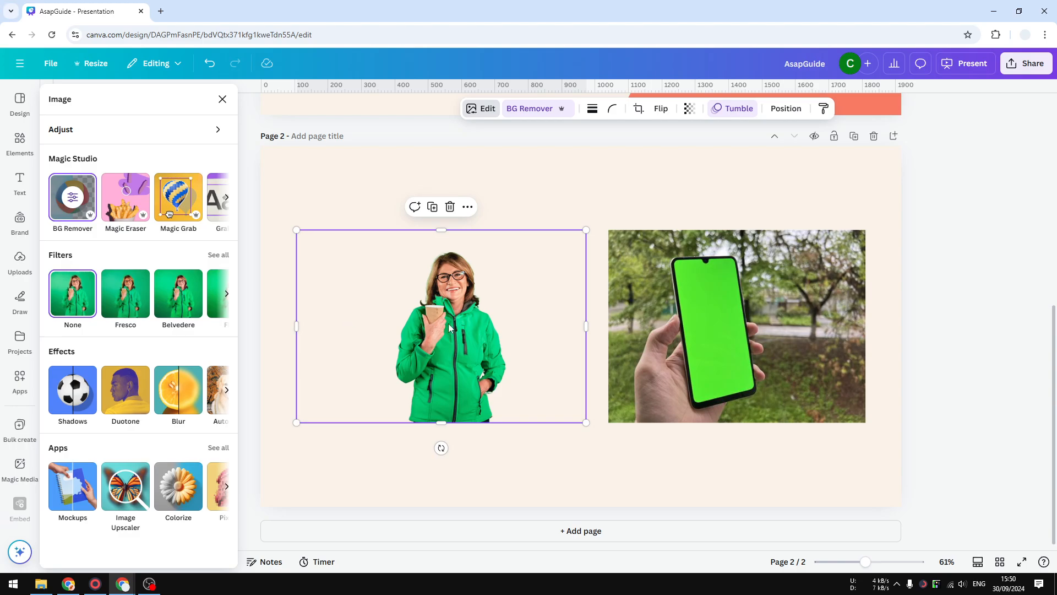
mouse_move(472, 355)
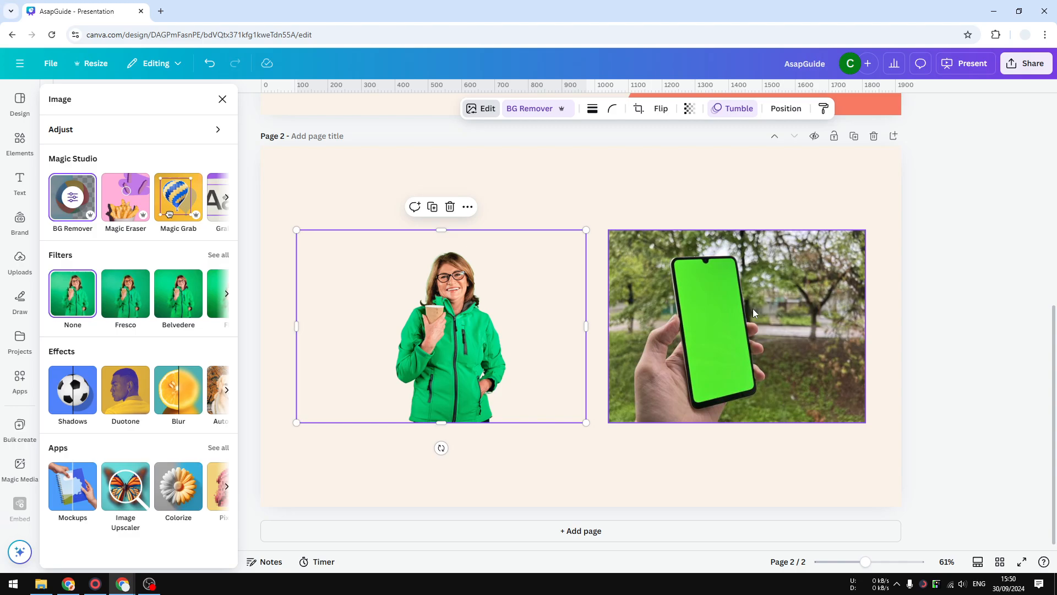
left_click(736, 326)
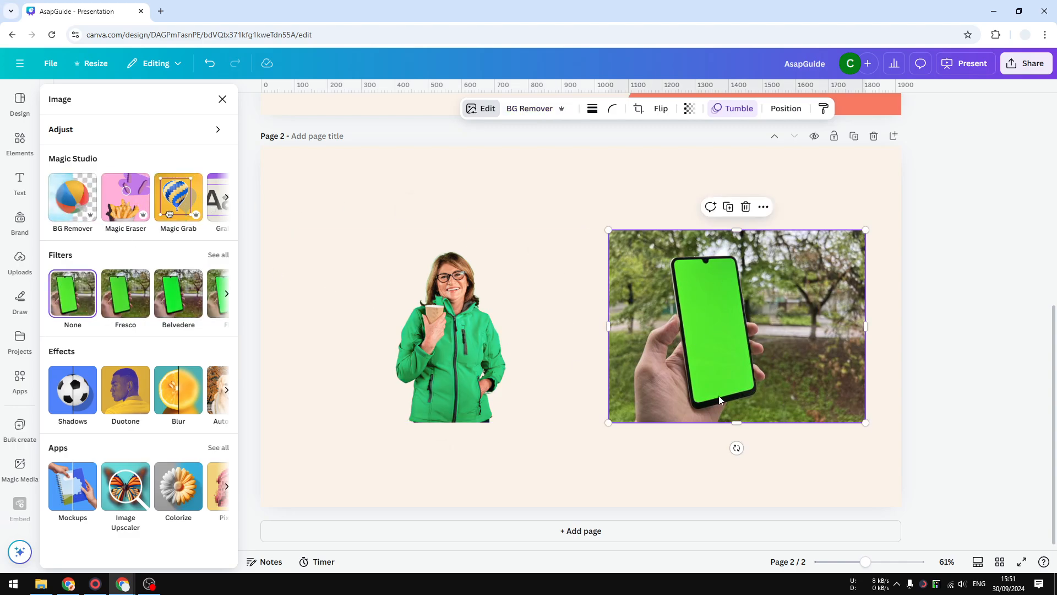
mouse_move(621, 419)
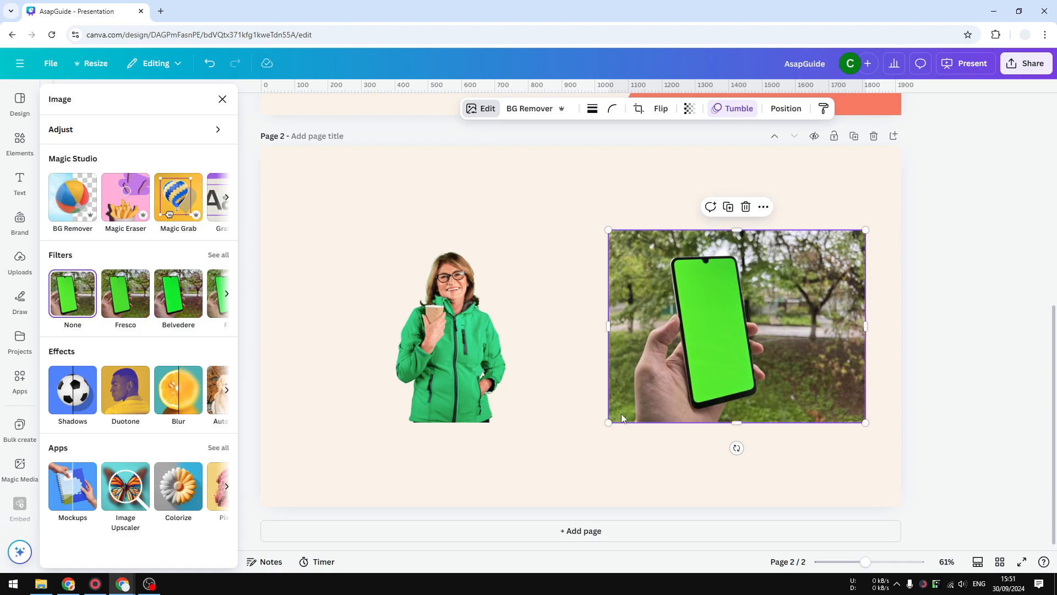
mouse_move(632, 308)
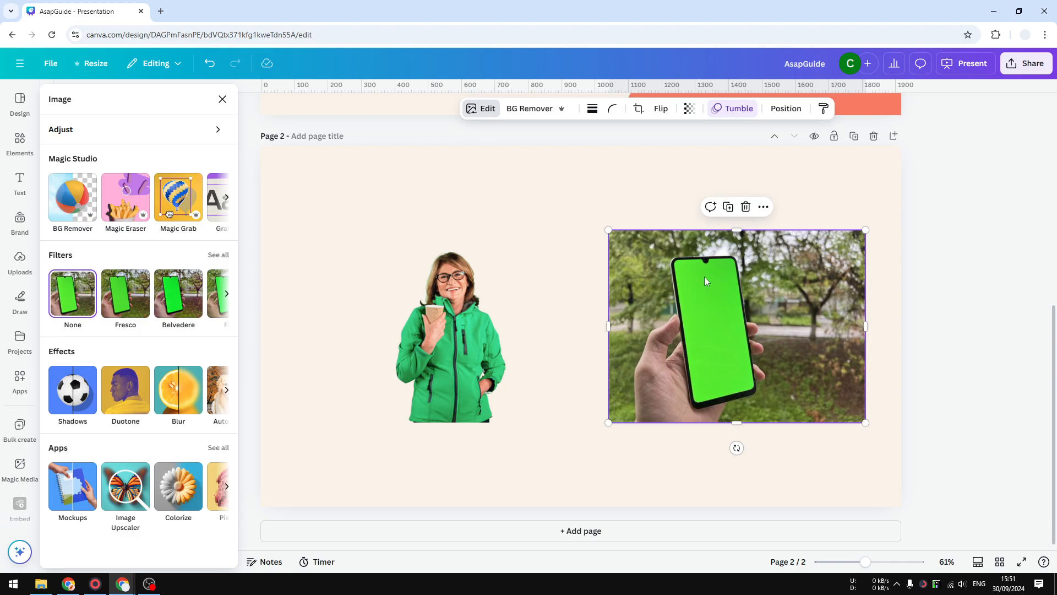
mouse_move(747, 373)
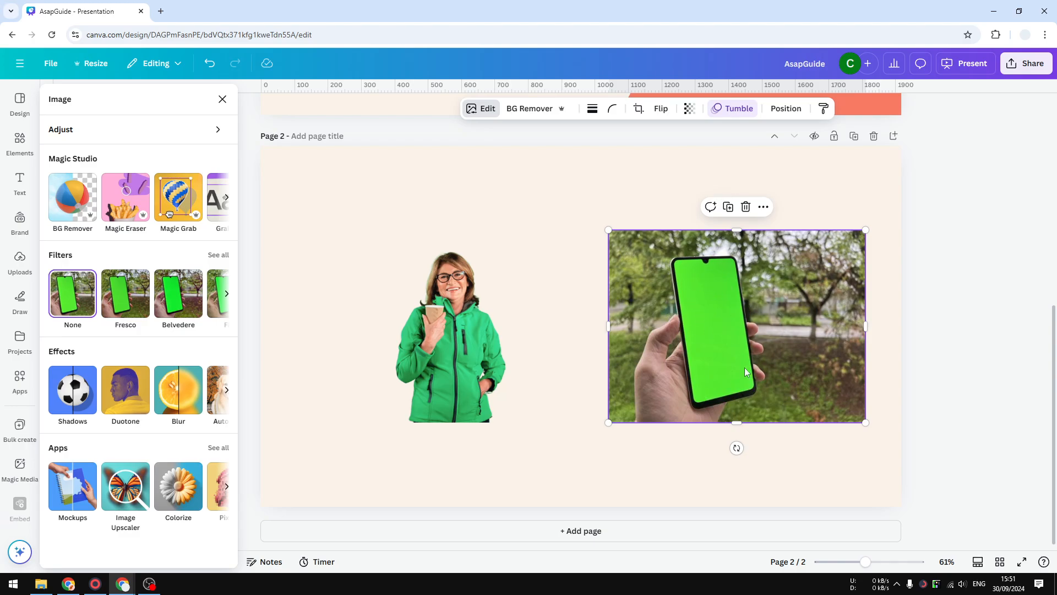
mouse_move(695, 280)
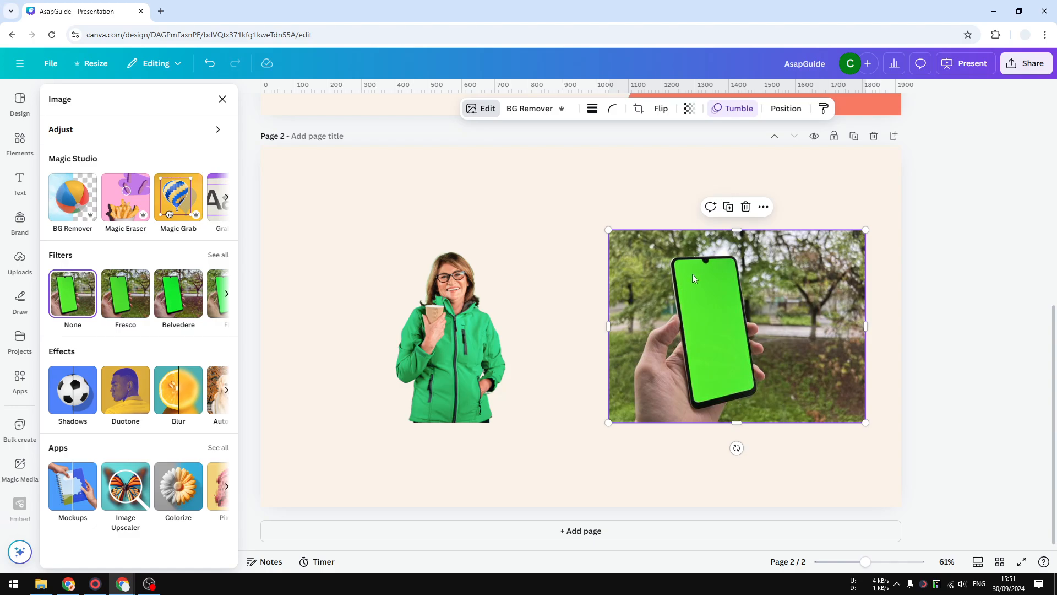
mouse_move(715, 284)
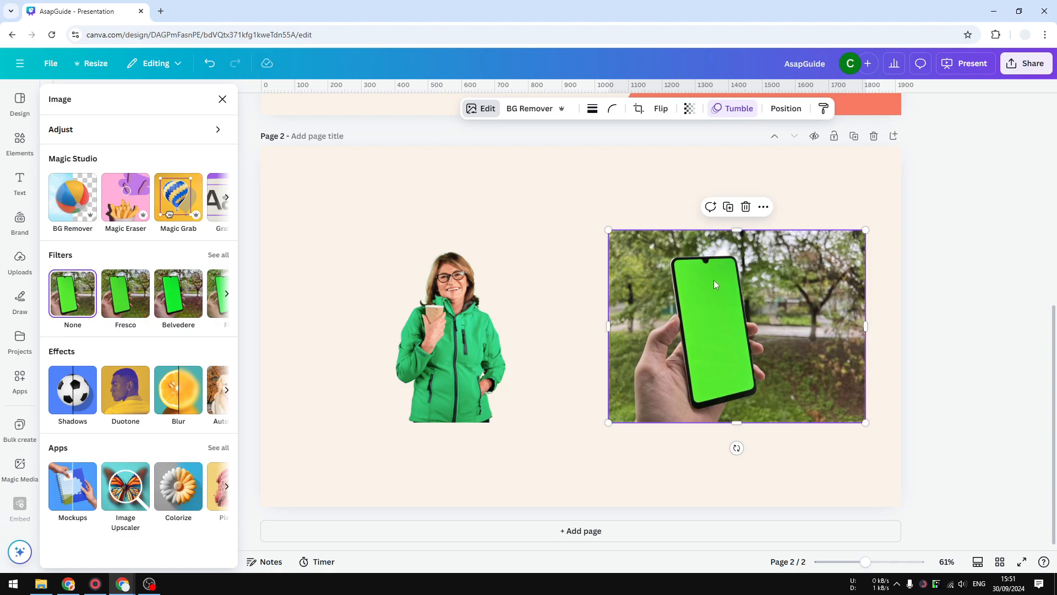
mouse_move(740, 271)
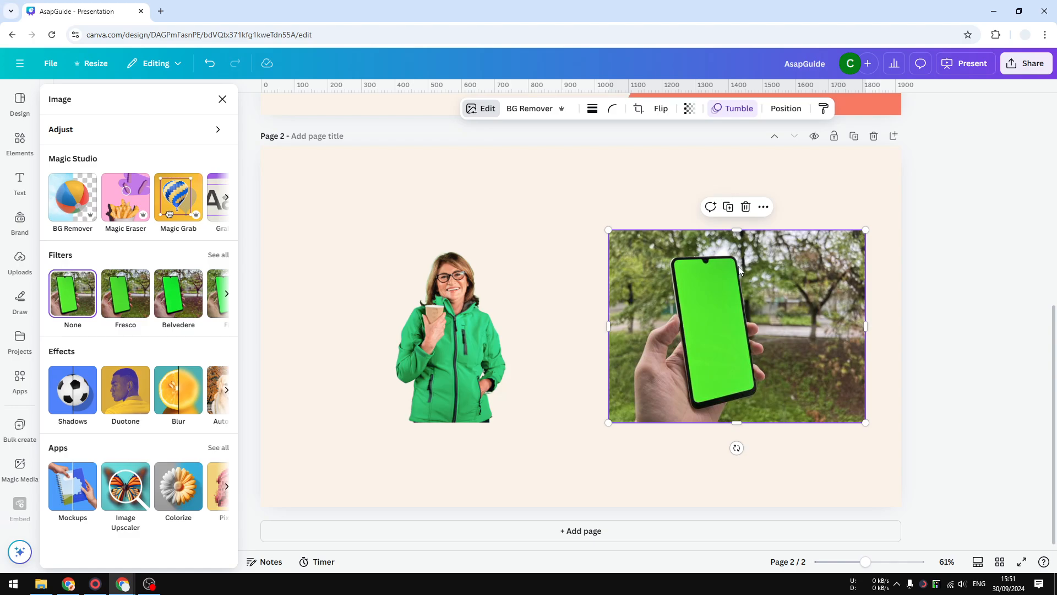
mouse_move(827, 291)
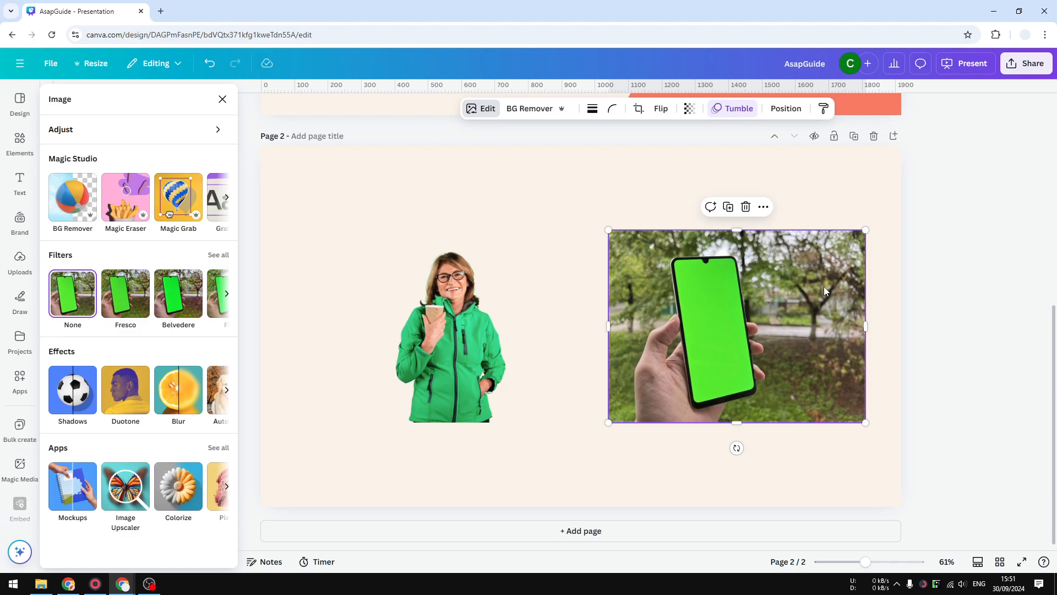
mouse_move(815, 356)
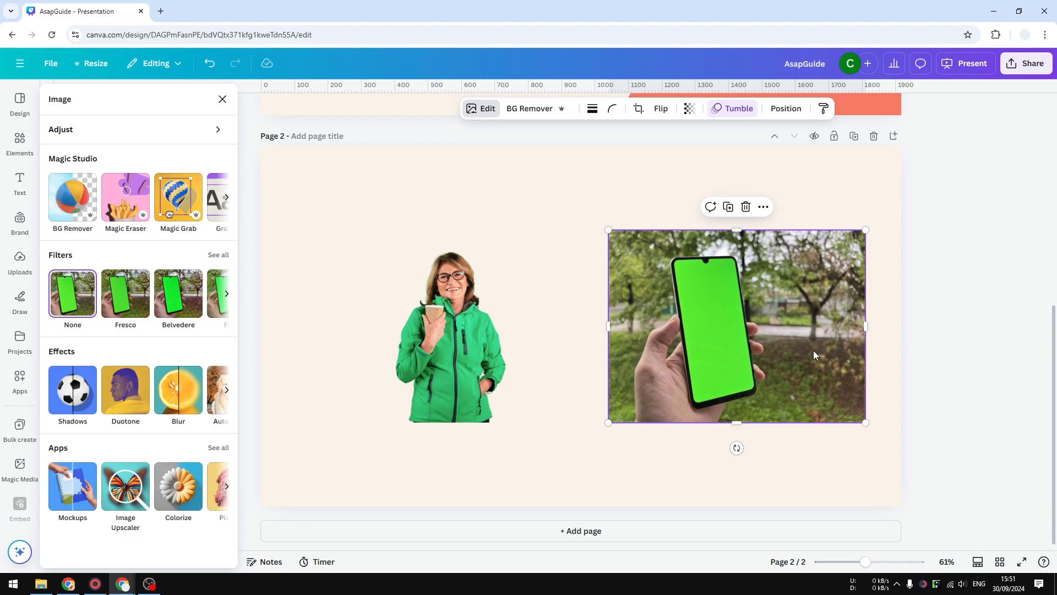
mouse_move(759, 346)
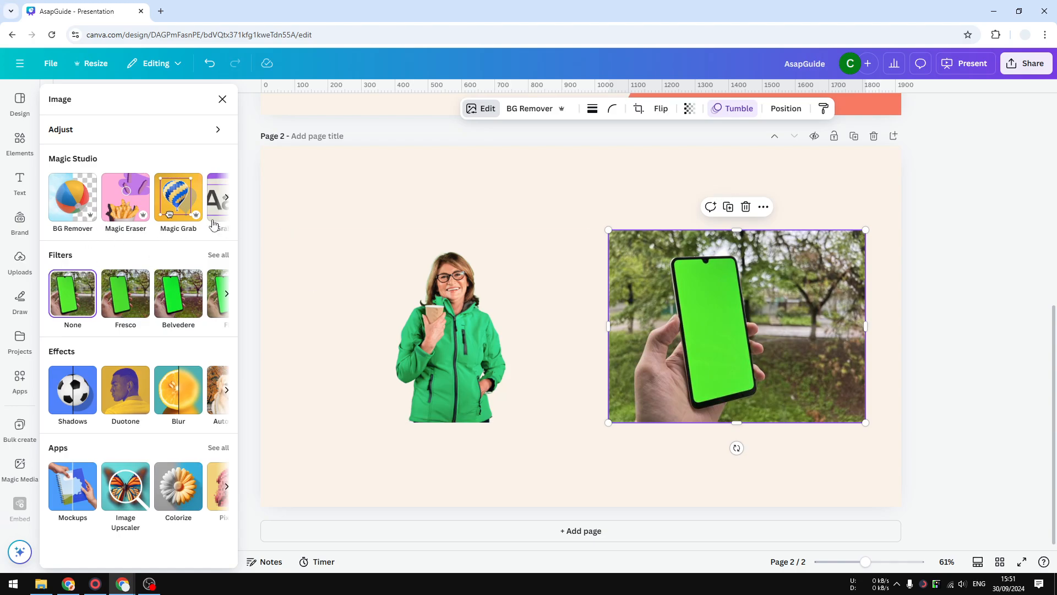
left_click(73, 197)
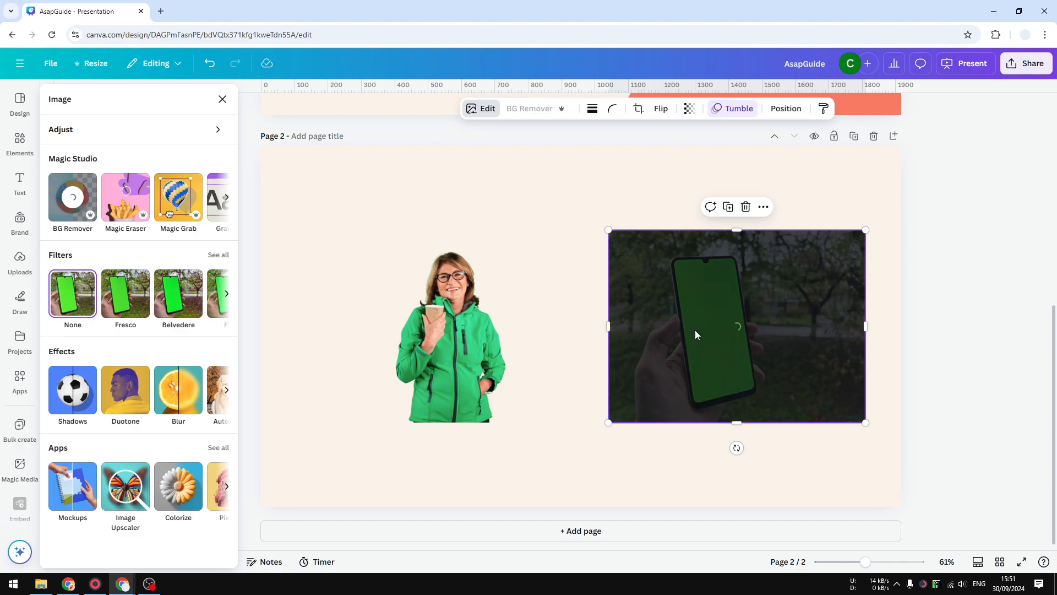
left_click(71, 196)
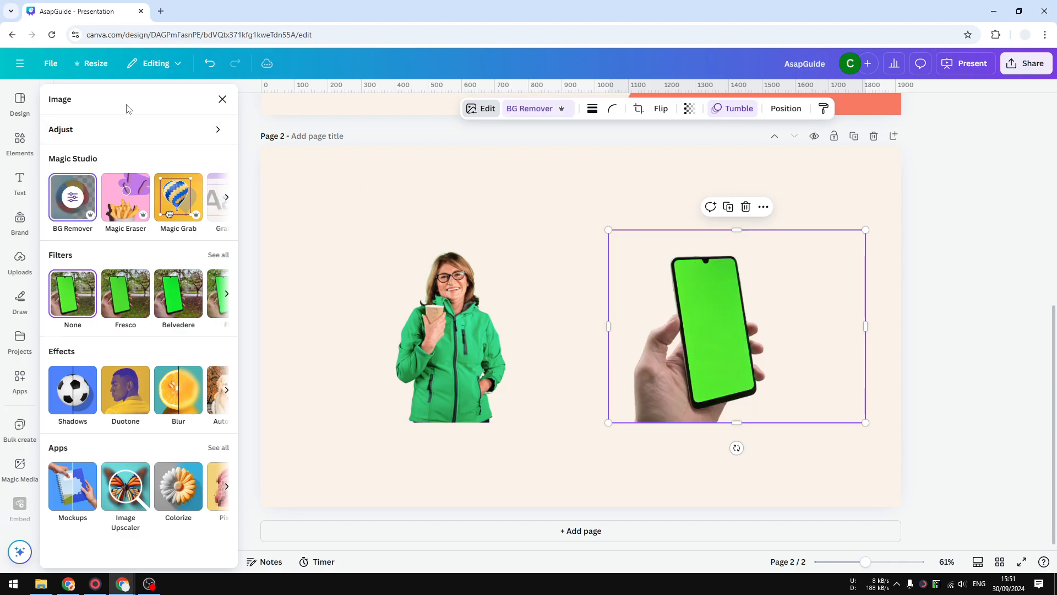
left_click(209, 63)
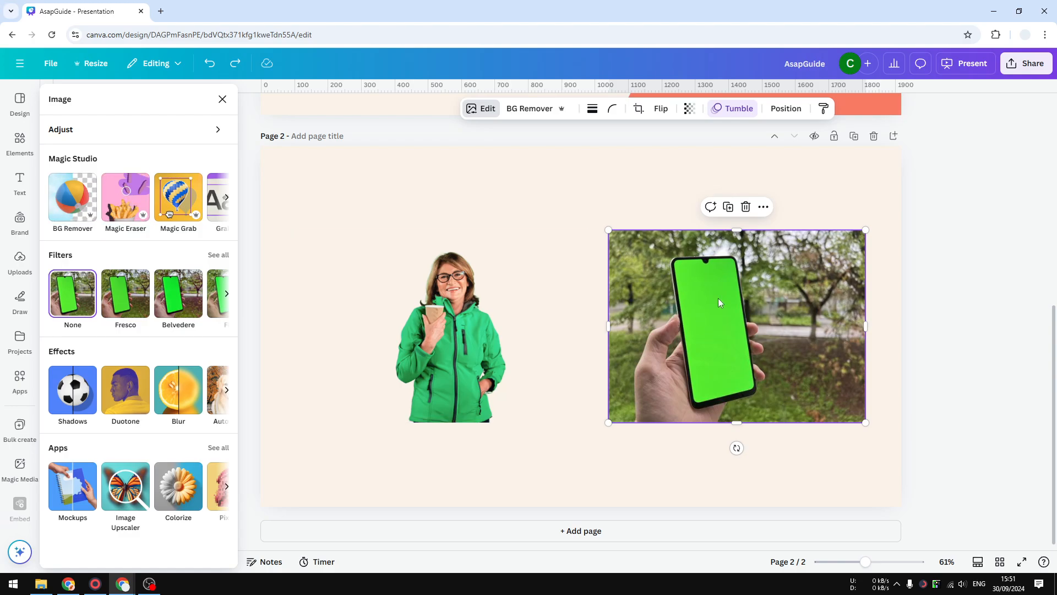
mouse_move(125, 196)
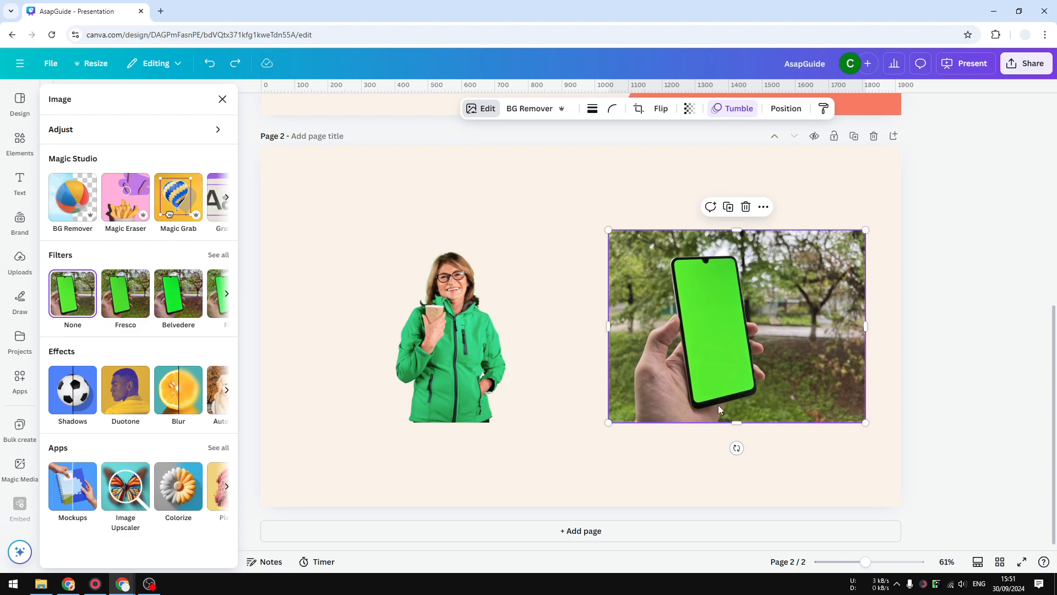
mouse_move(701, 385)
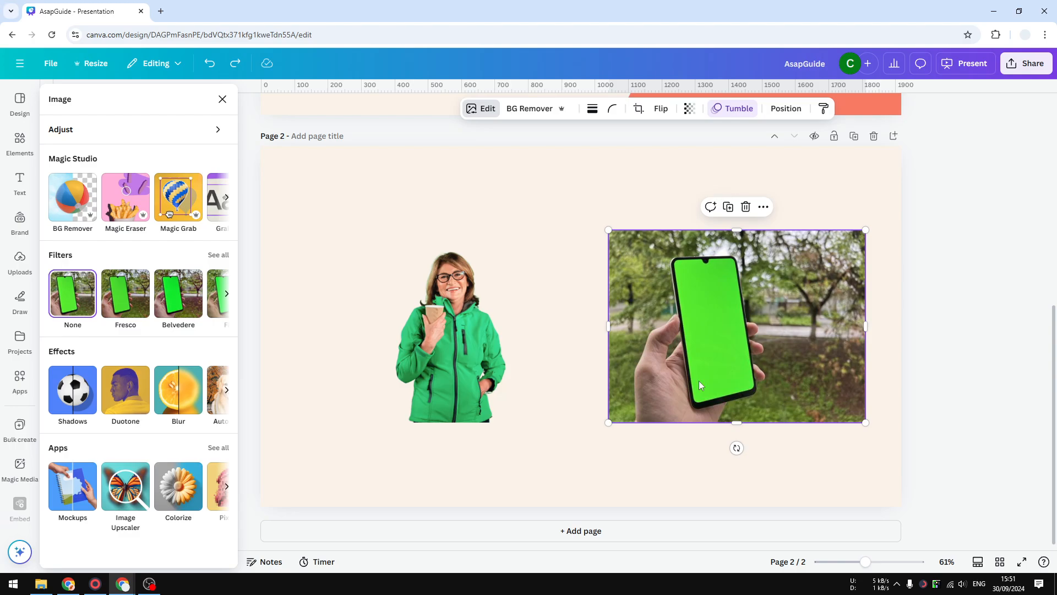
mouse_move(753, 413)
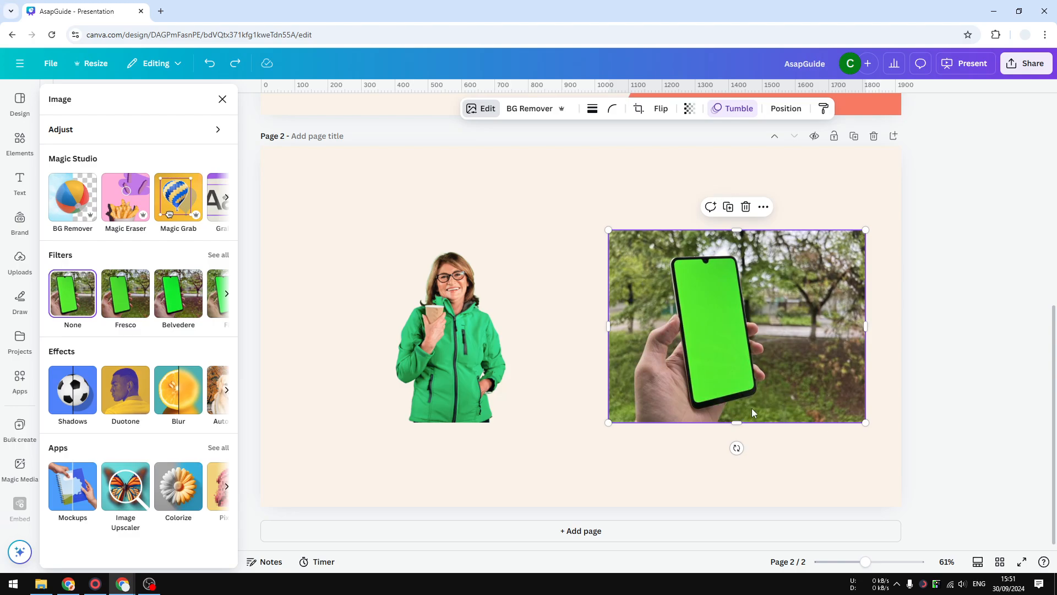
mouse_move(256, 264)
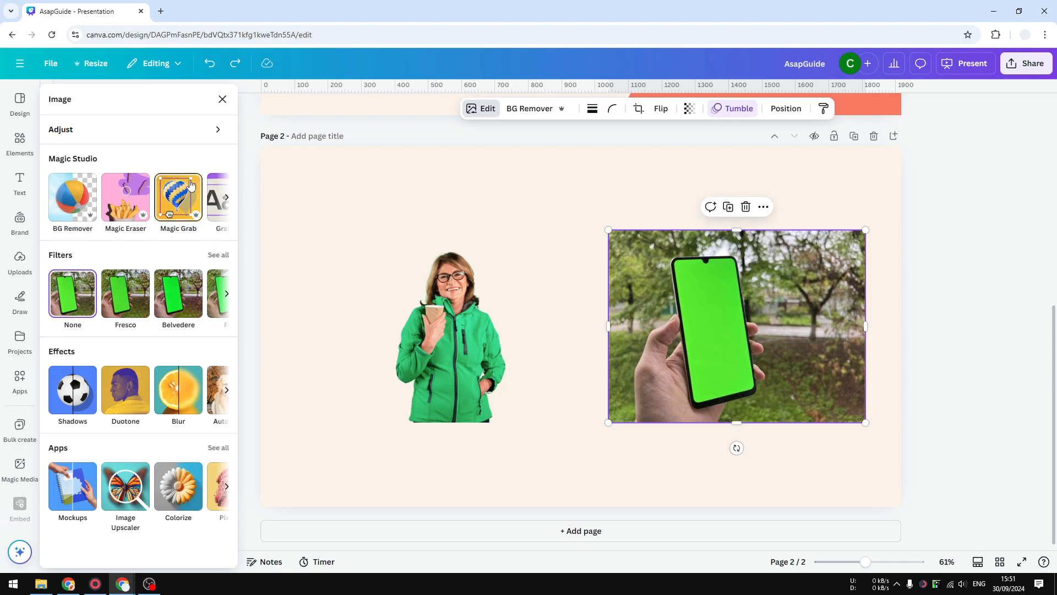
mouse_move(289, 225)
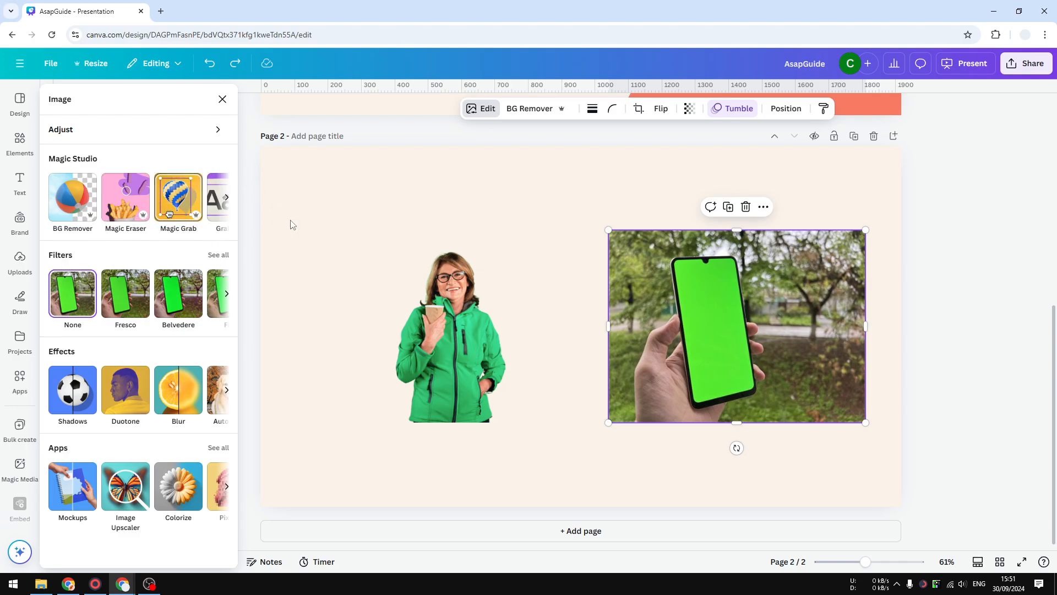
mouse_move(20, 142)
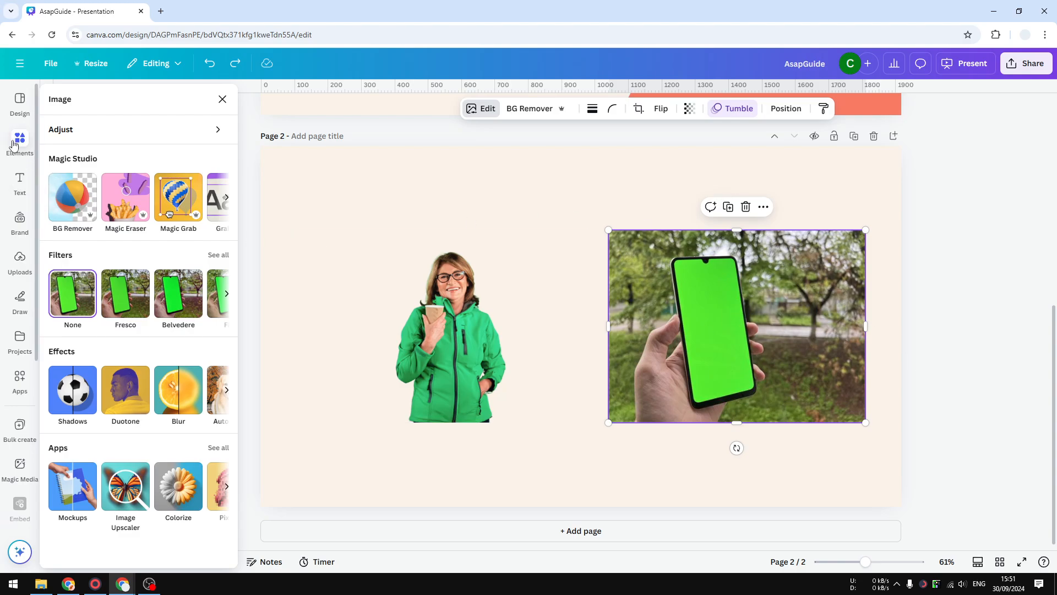
Step: Search Elements for 'Mockup' and show all mockup results
left_click(20, 142)
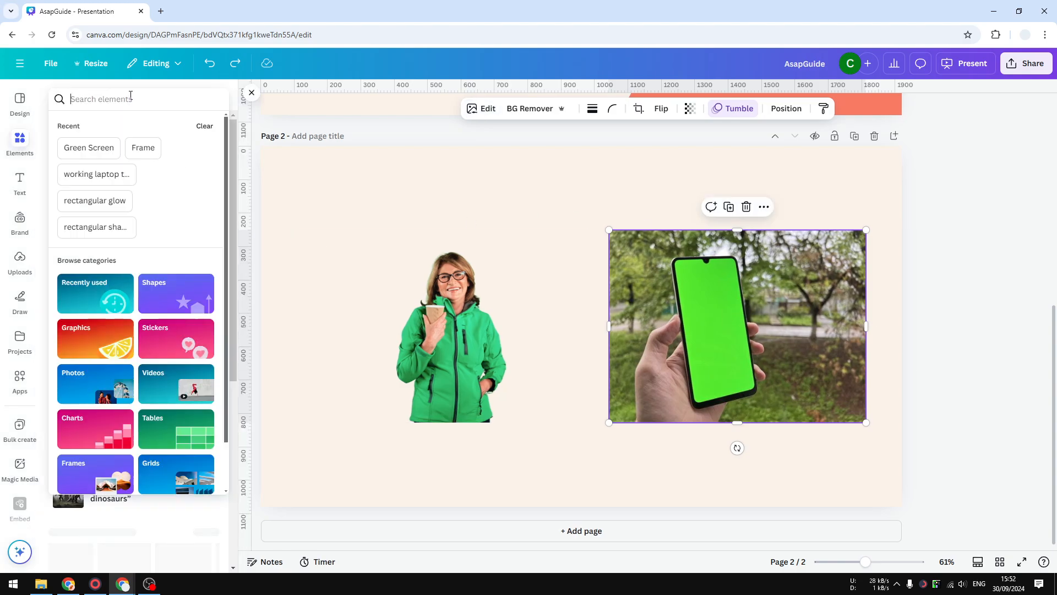
type("Mockup")
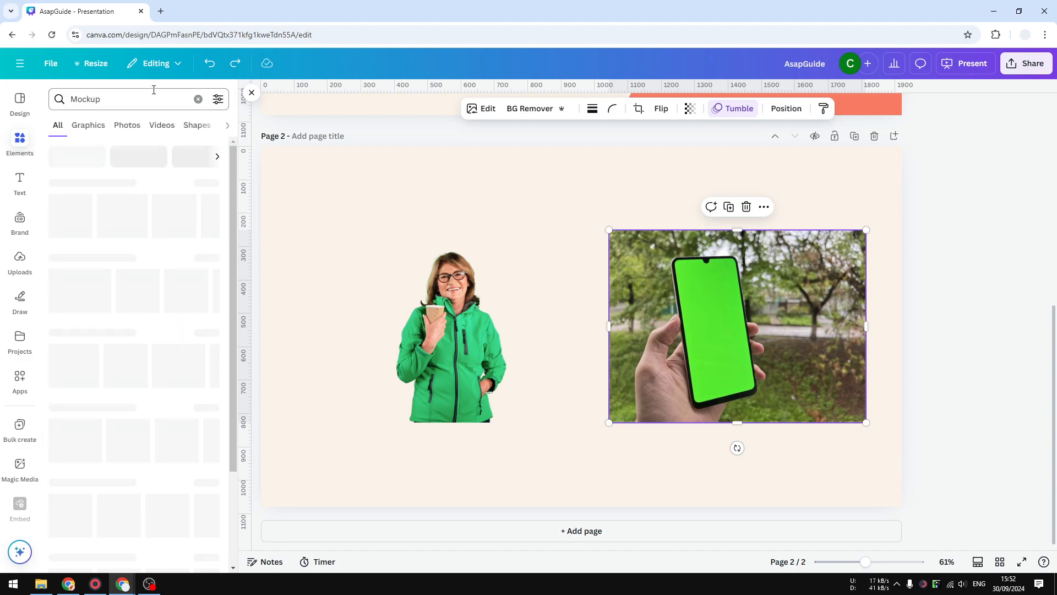
key("Return")
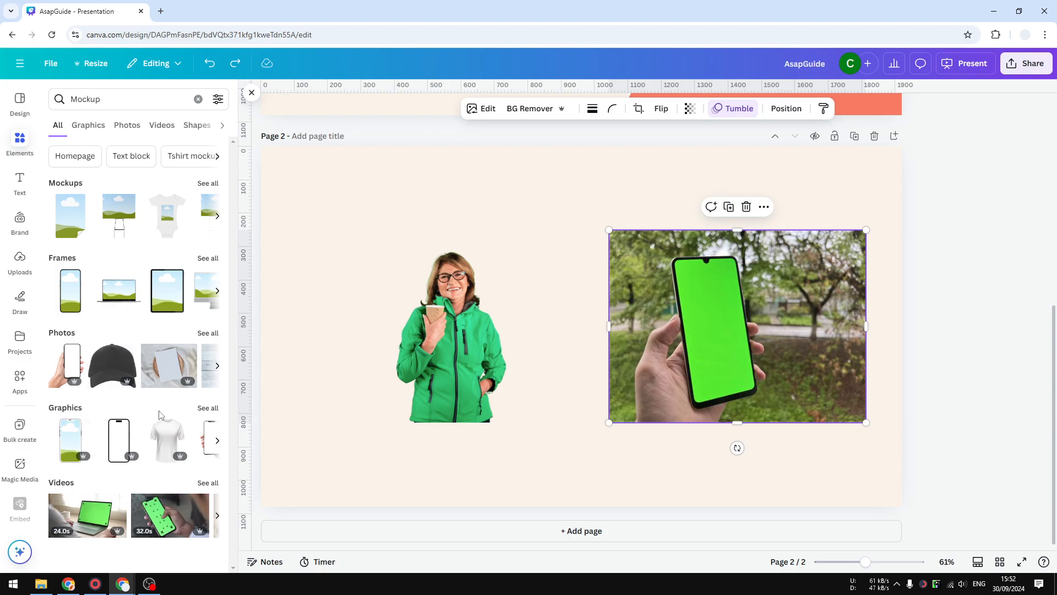
mouse_move(134, 267)
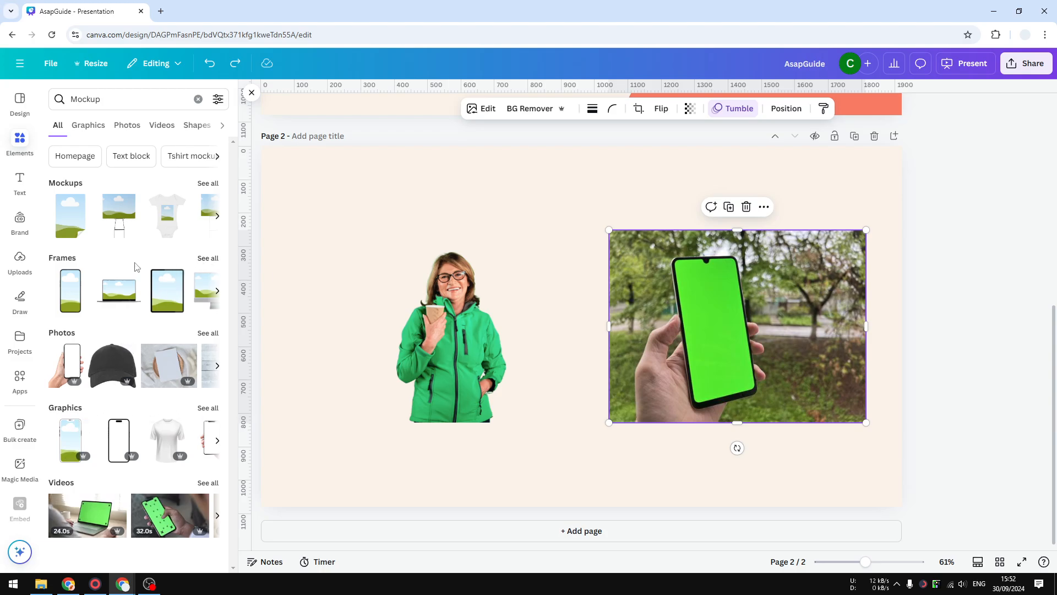
mouse_move(179, 237)
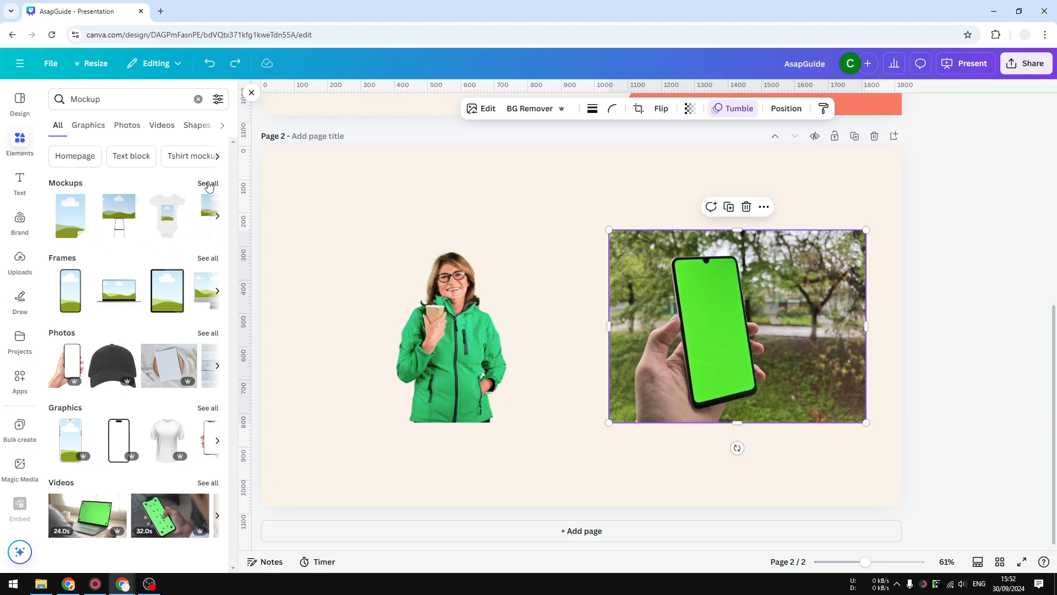
left_click(208, 184)
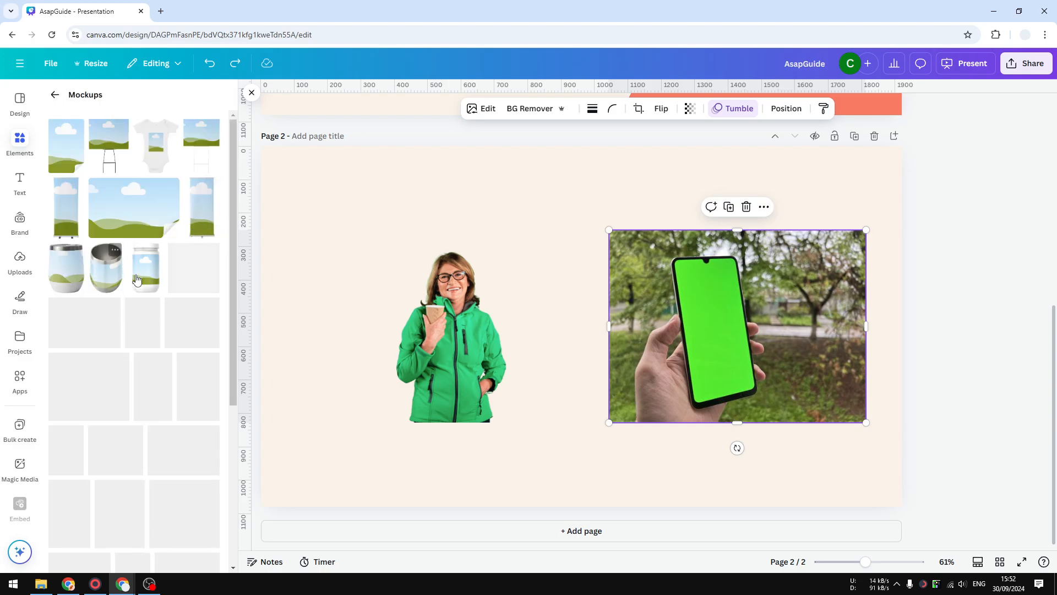
scroll("down", 3)
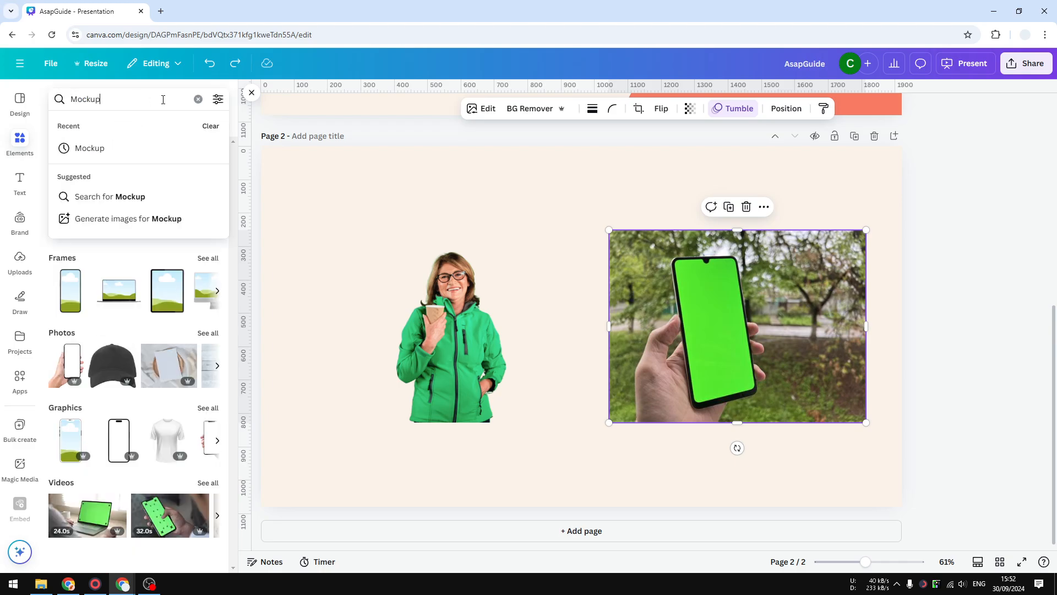
Step: Refine the search to 'Mockup Phone' and show every phone frame result
type("Phone")
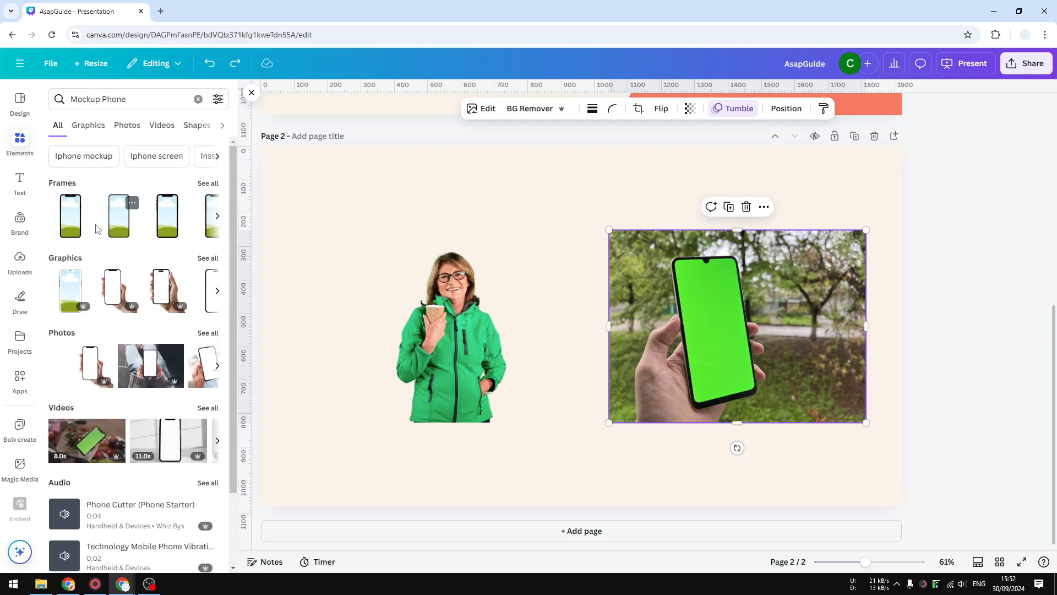
mouse_move(191, 387)
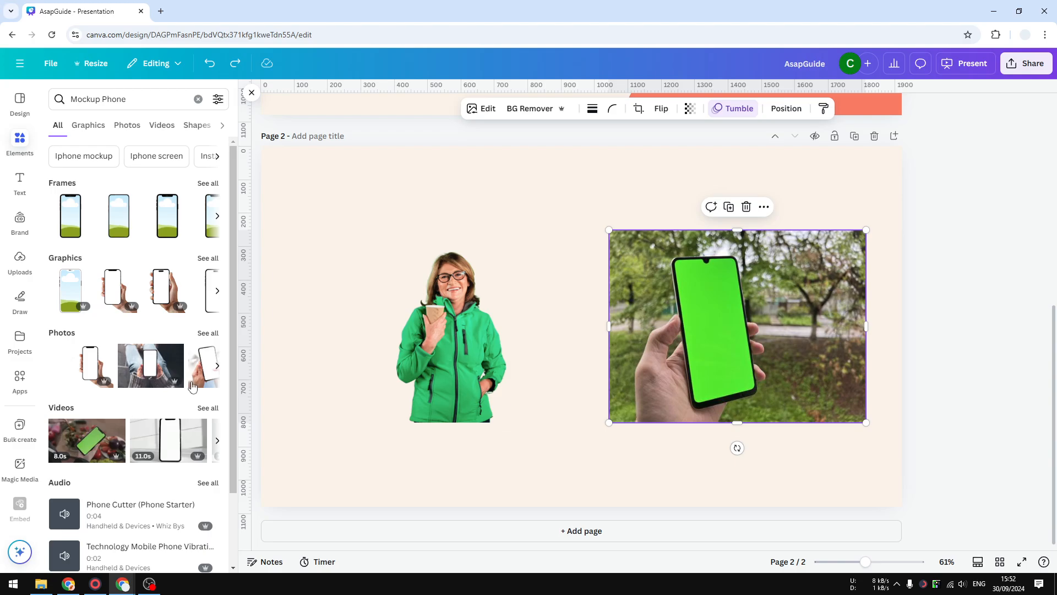
mouse_move(213, 188)
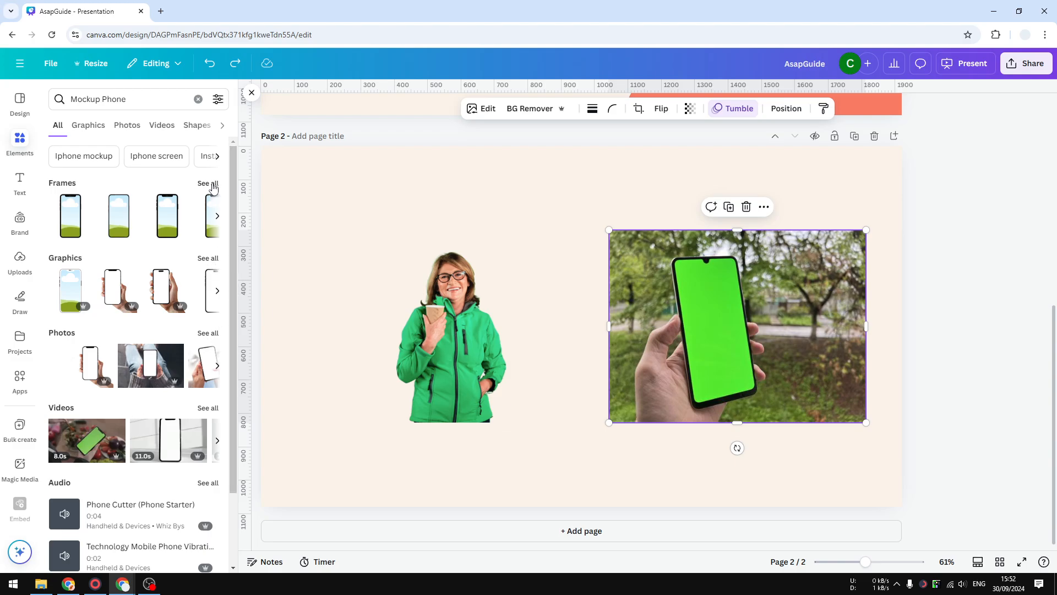
left_click(208, 183)
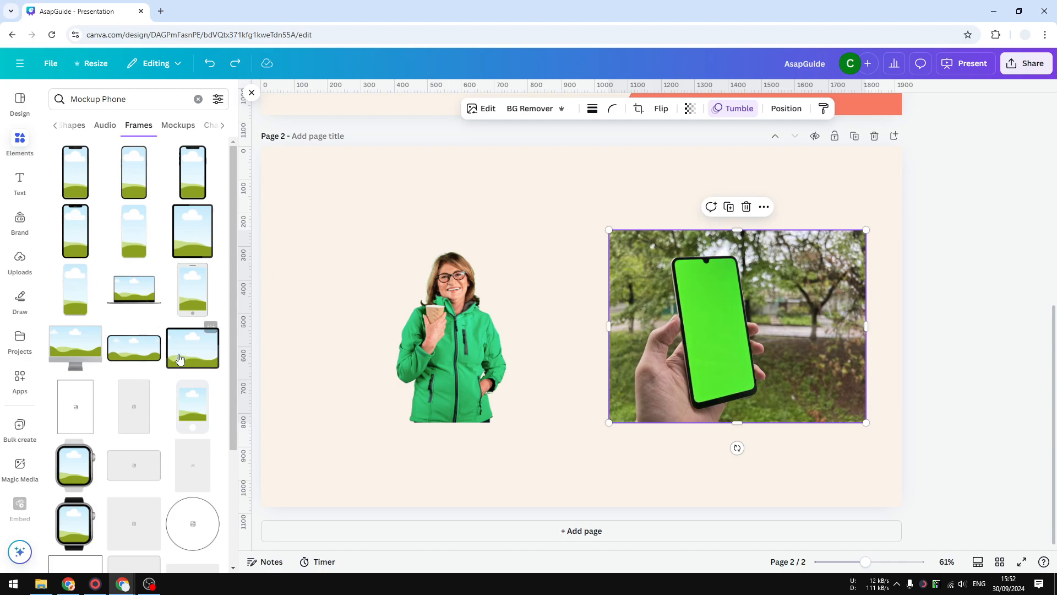
scroll("down", 3)
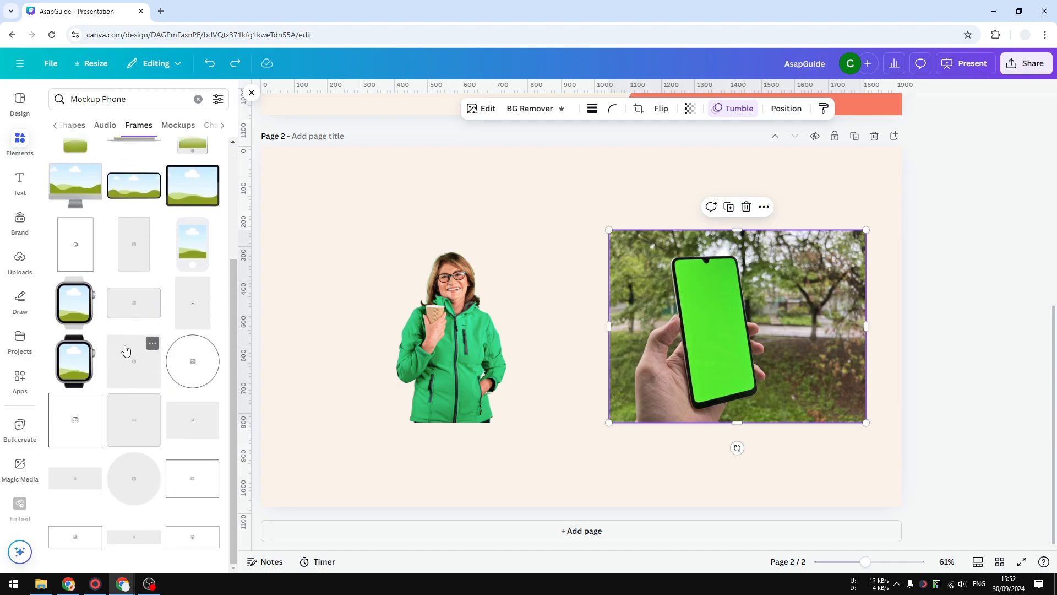
scroll("up", 3)
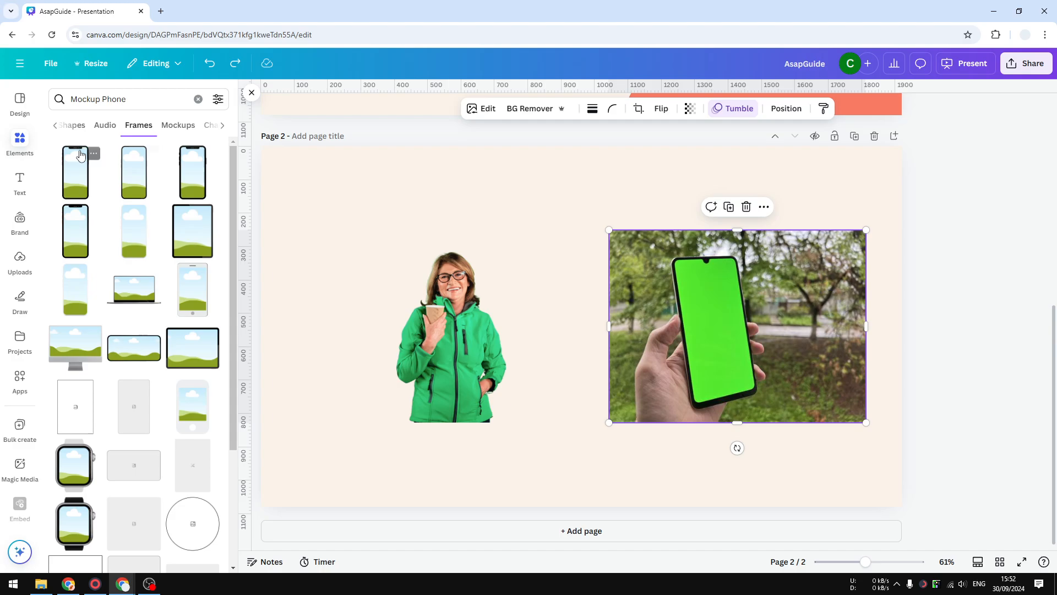
mouse_move(201, 181)
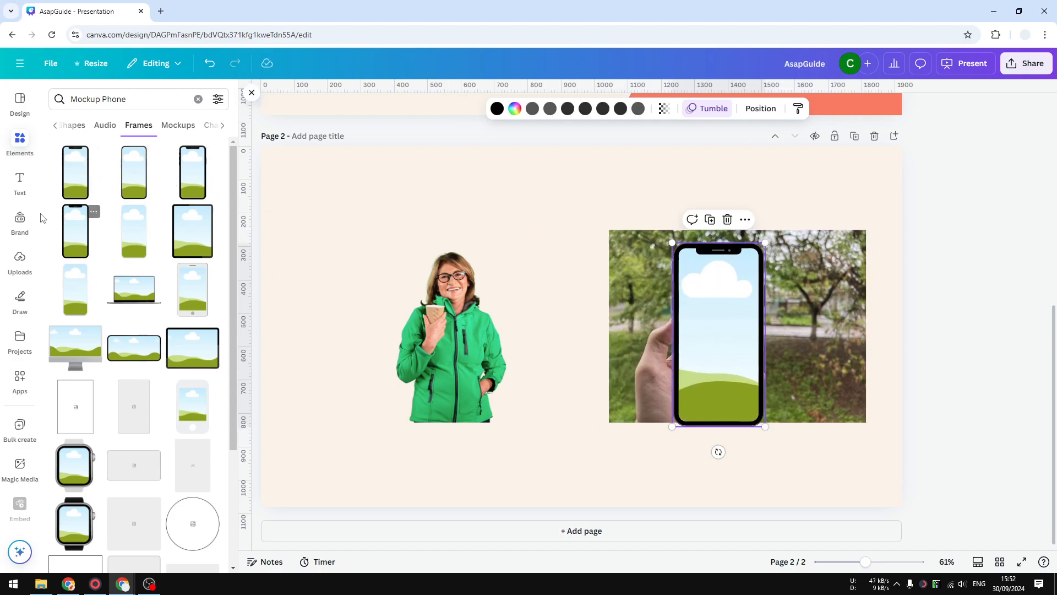
Step: Search Elements for 'Screenshot' and narrow the results to Photos to fill the frame
left_click(197, 99)
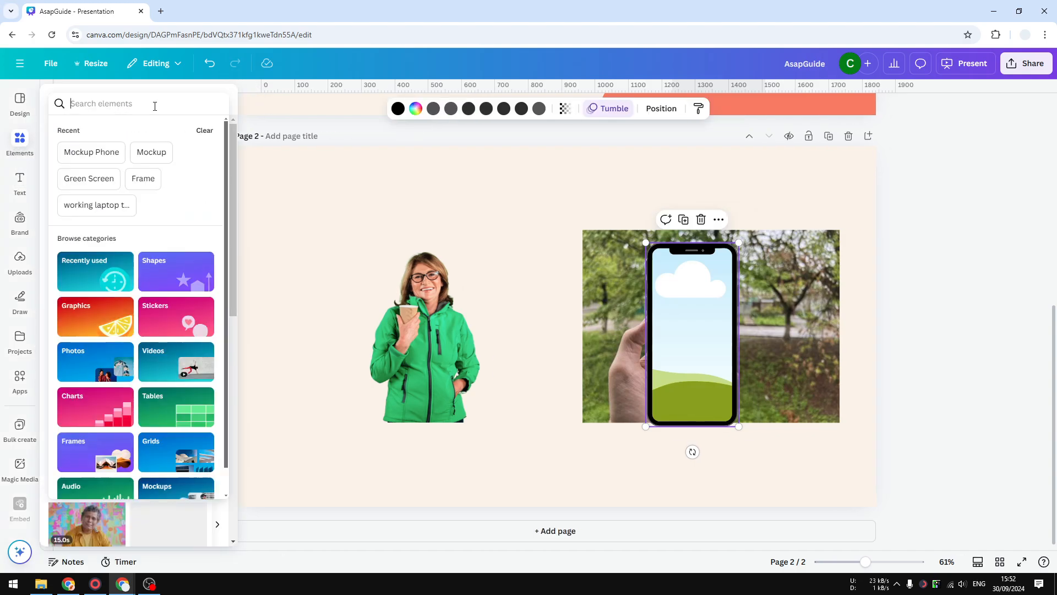
type("Screens")
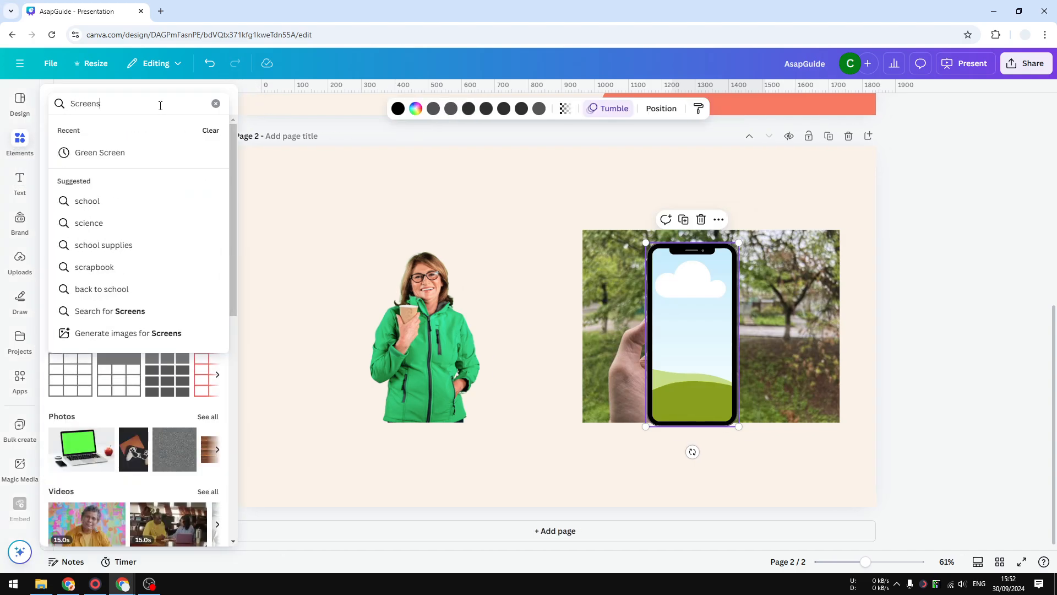
type("Screenshot")
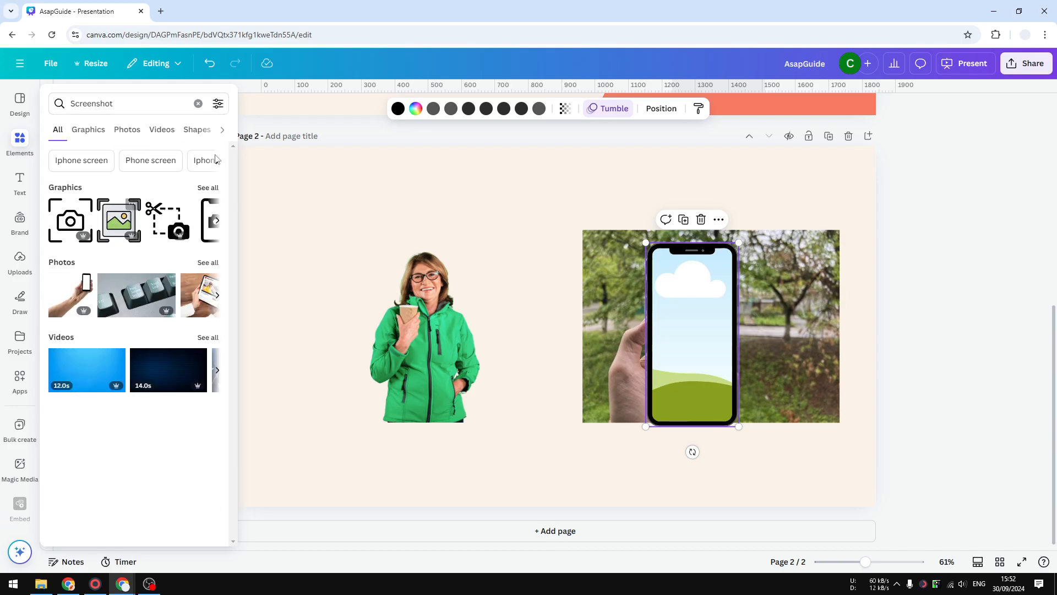
left_click(125, 130)
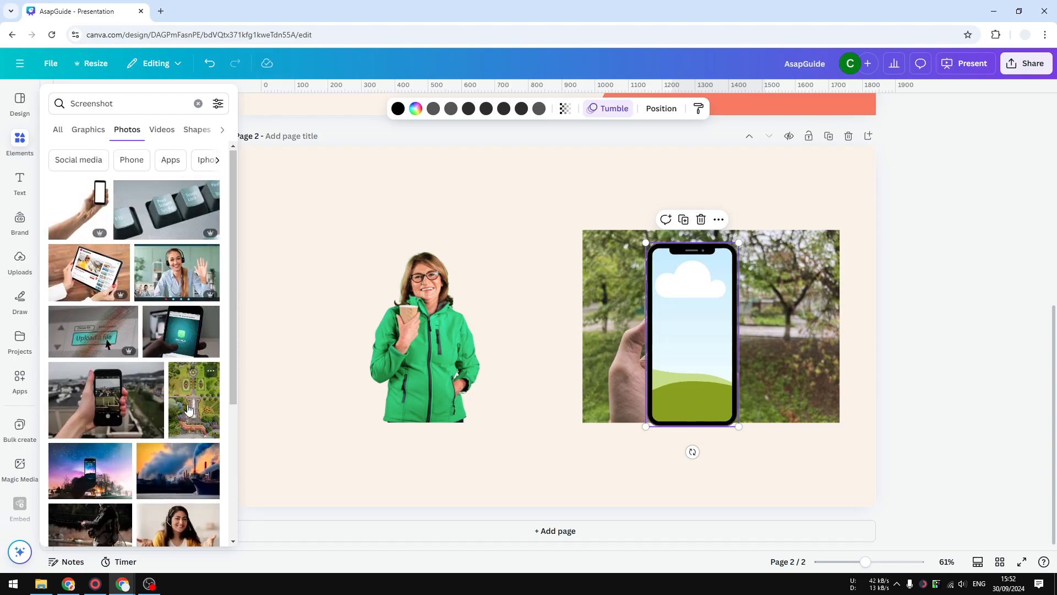
scroll("down", 3)
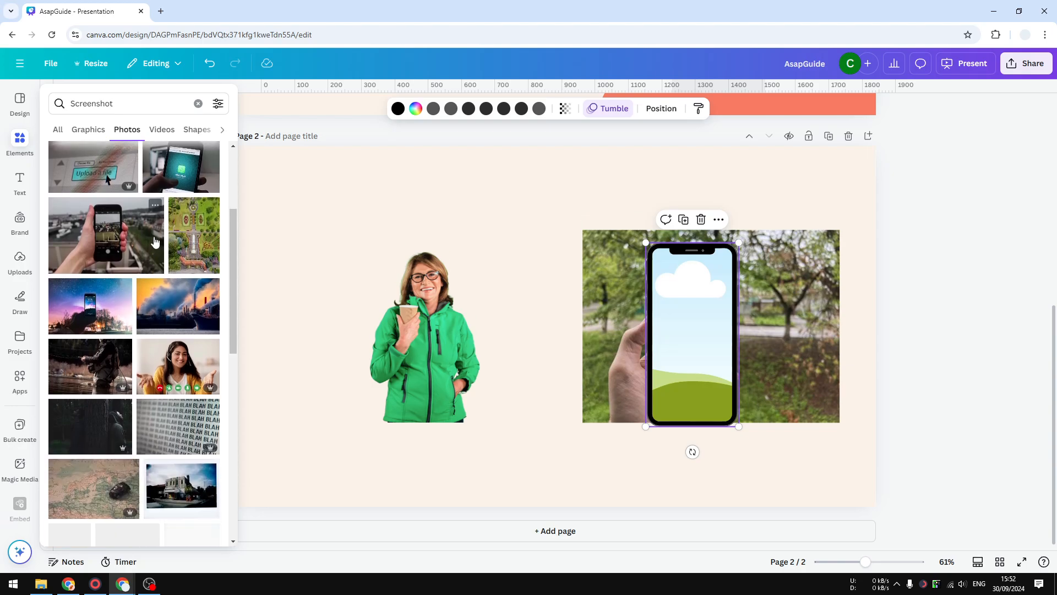
scroll("down", 3)
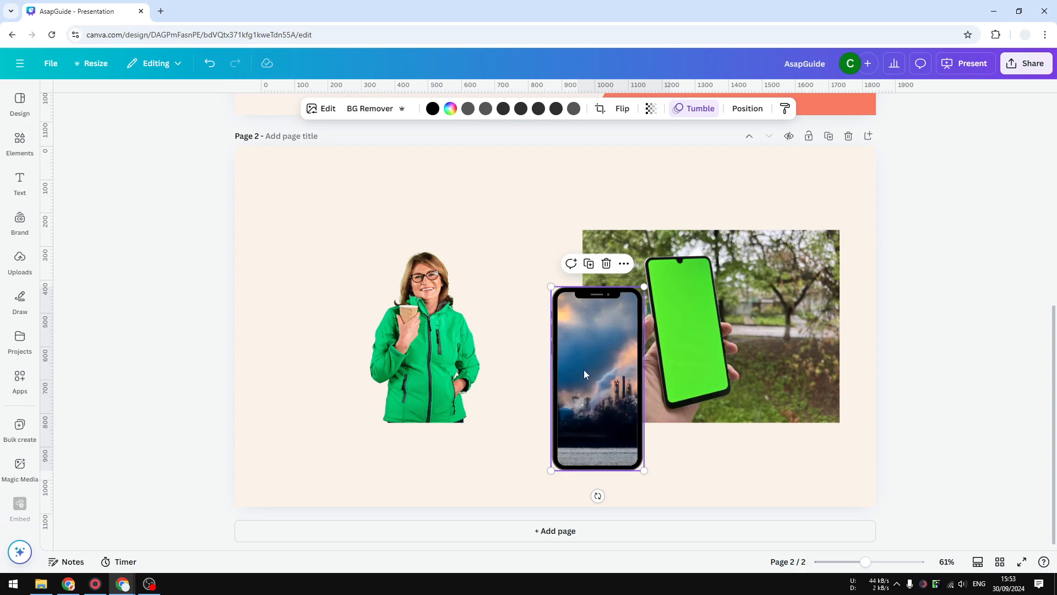
mouse_move(595, 343)
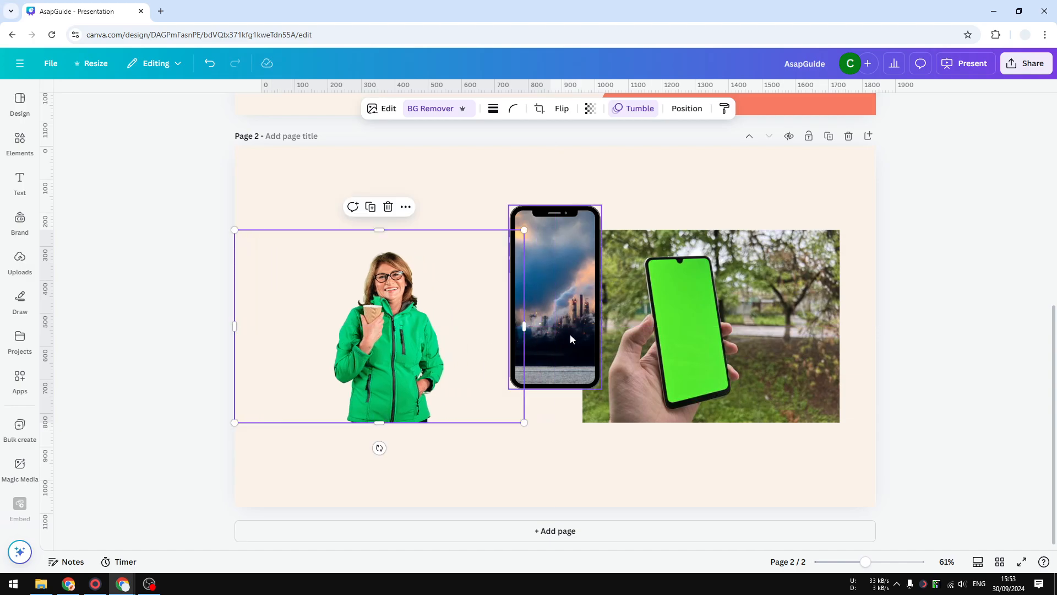
mouse_move(571, 346)
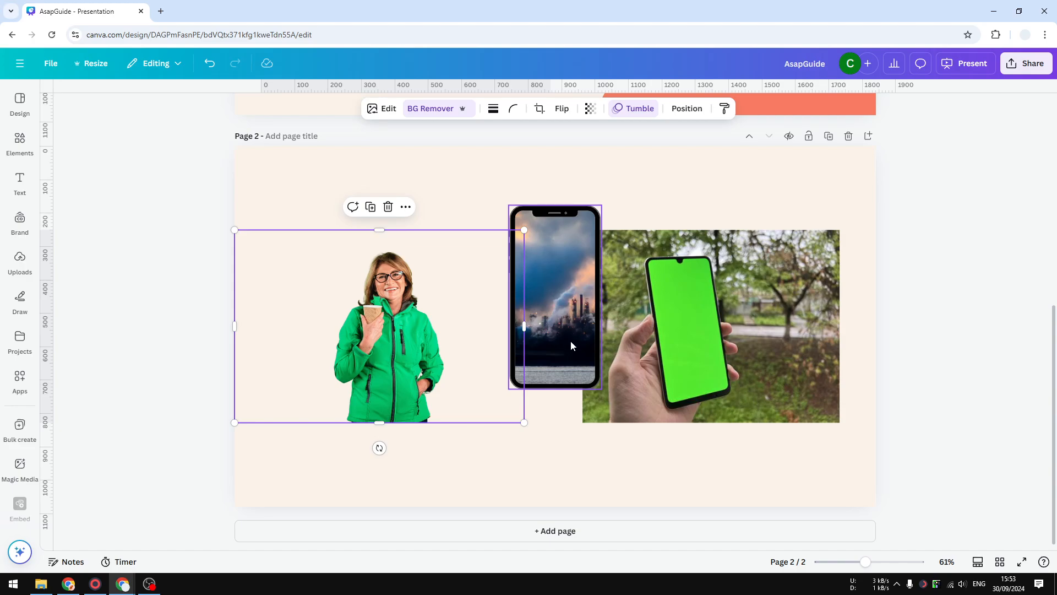